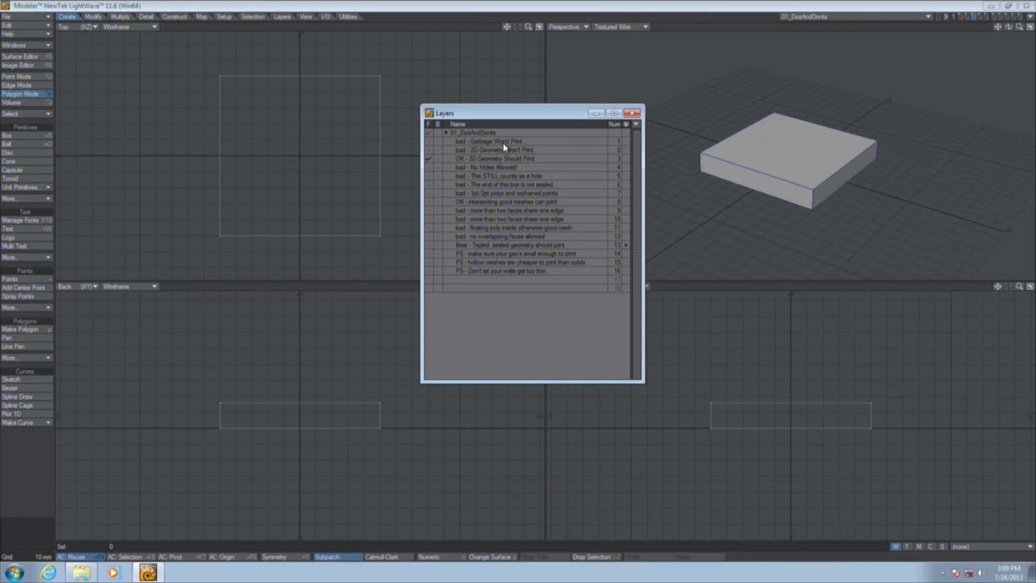
mouse_move(516, 148)
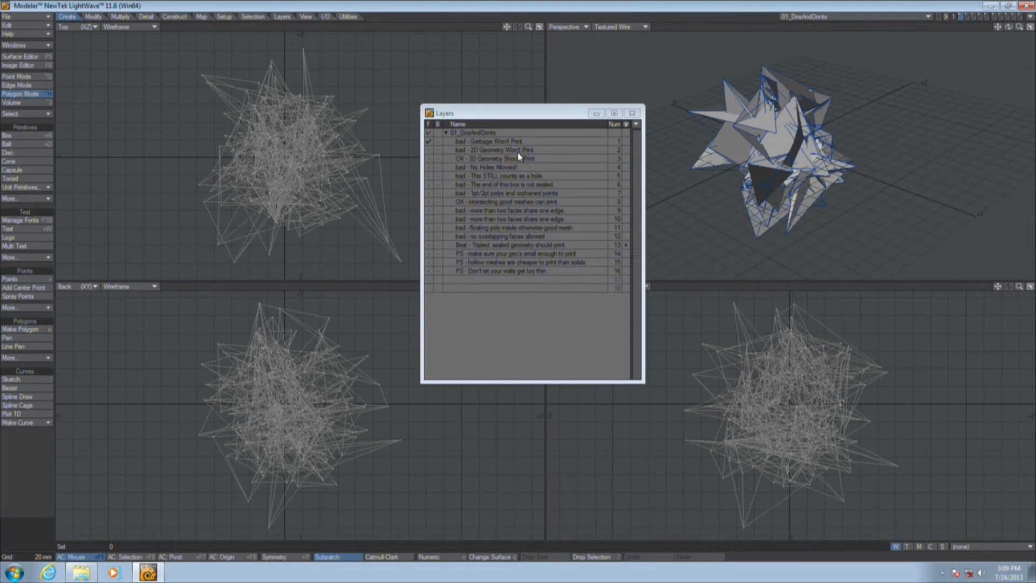
Switch to the '2D Geometry Won't Print' sheet and thicken it into a solid slab via Multiply > Thicken.
click(532, 149)
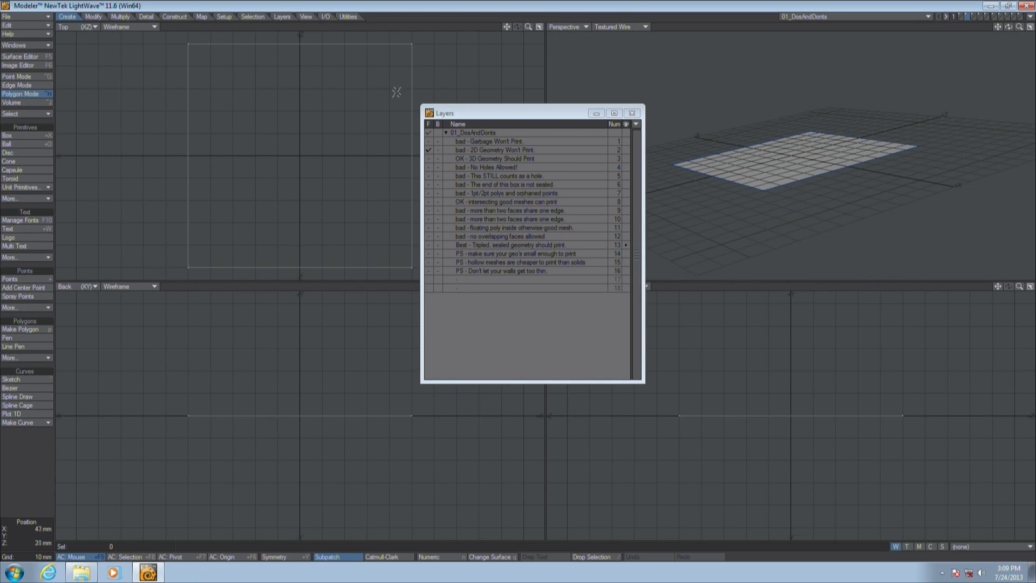
click(120, 16)
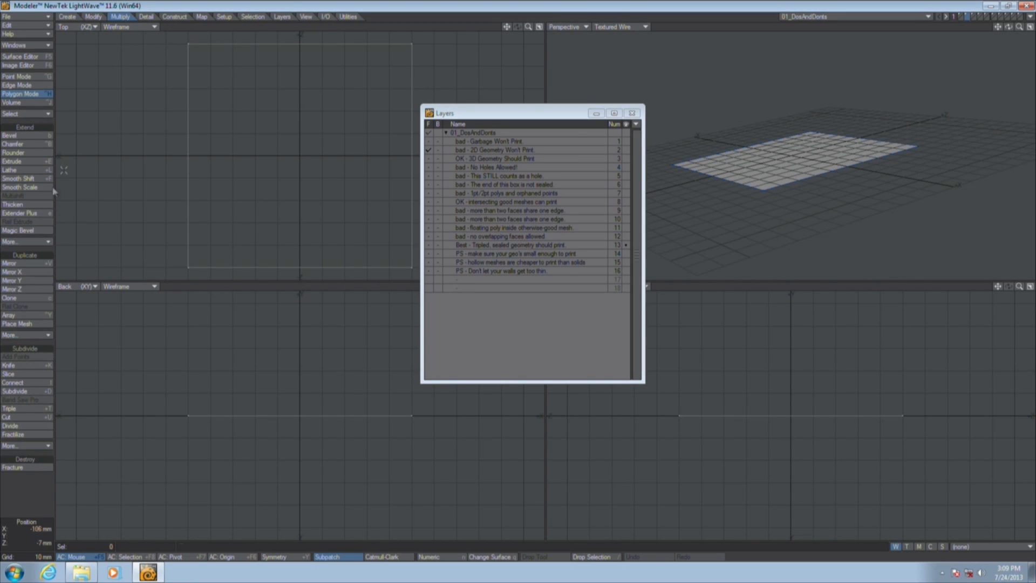
click(13, 204)
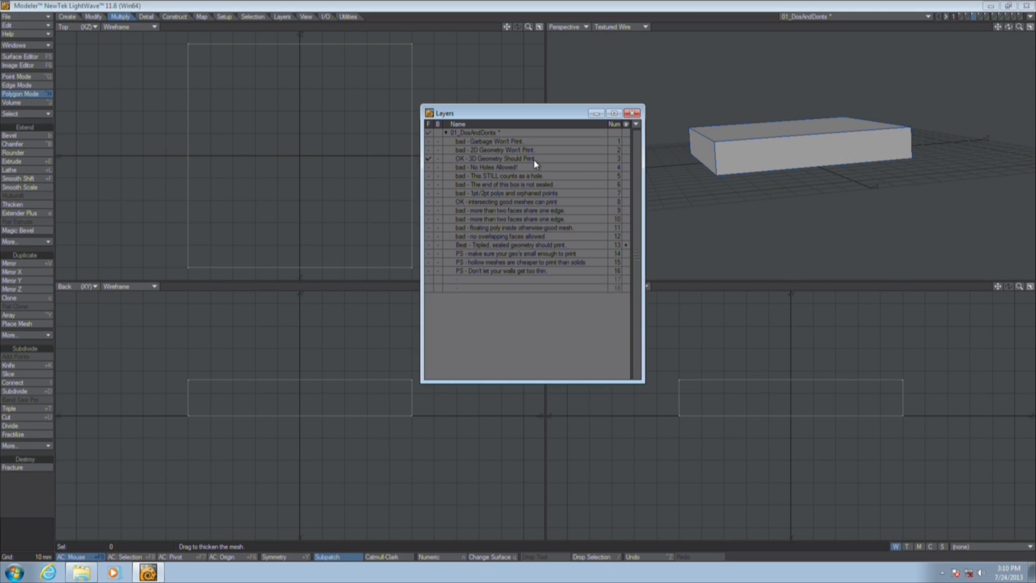
mouse_move(553, 169)
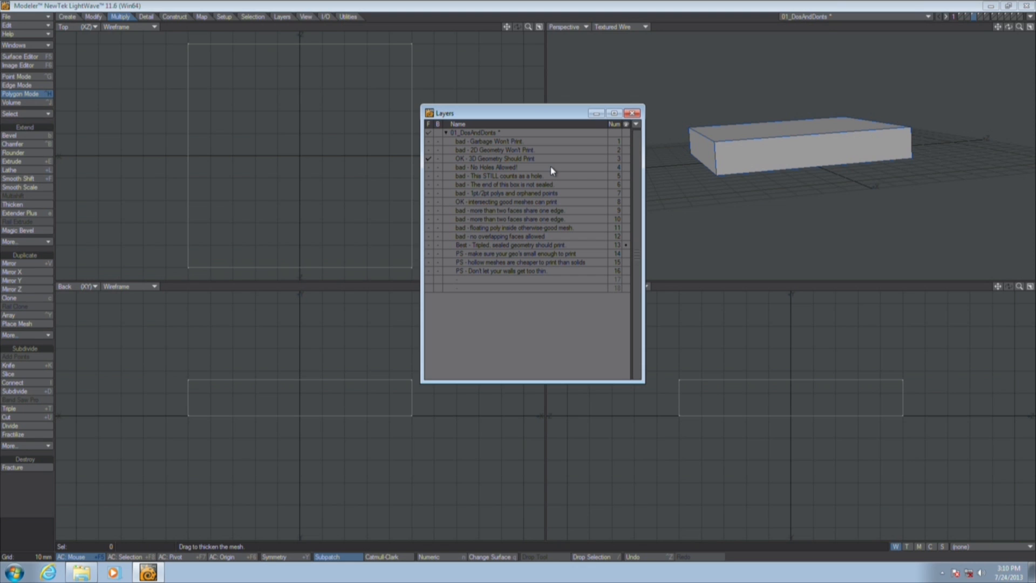
mouse_move(541, 165)
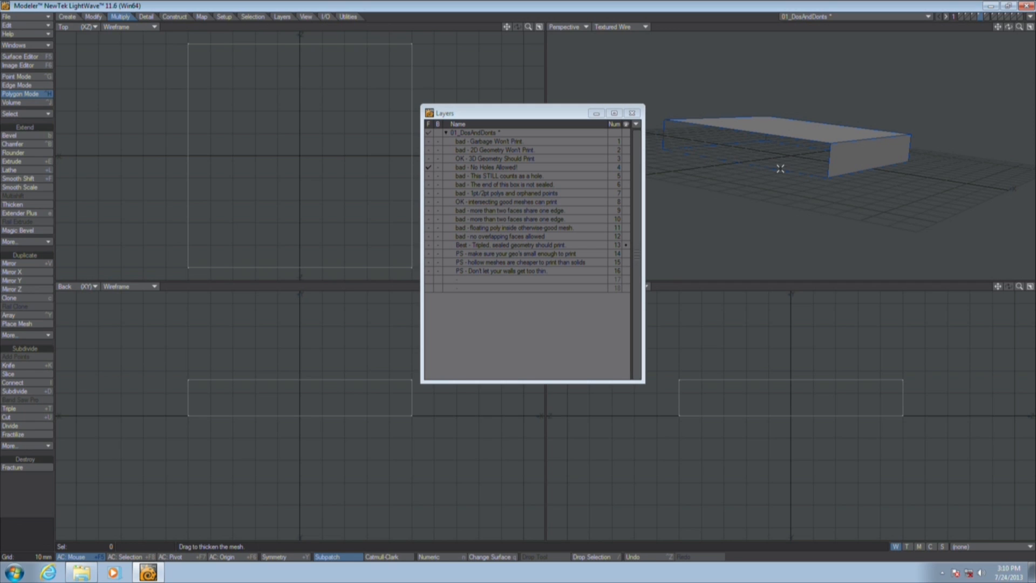
mouse_move(337, 231)
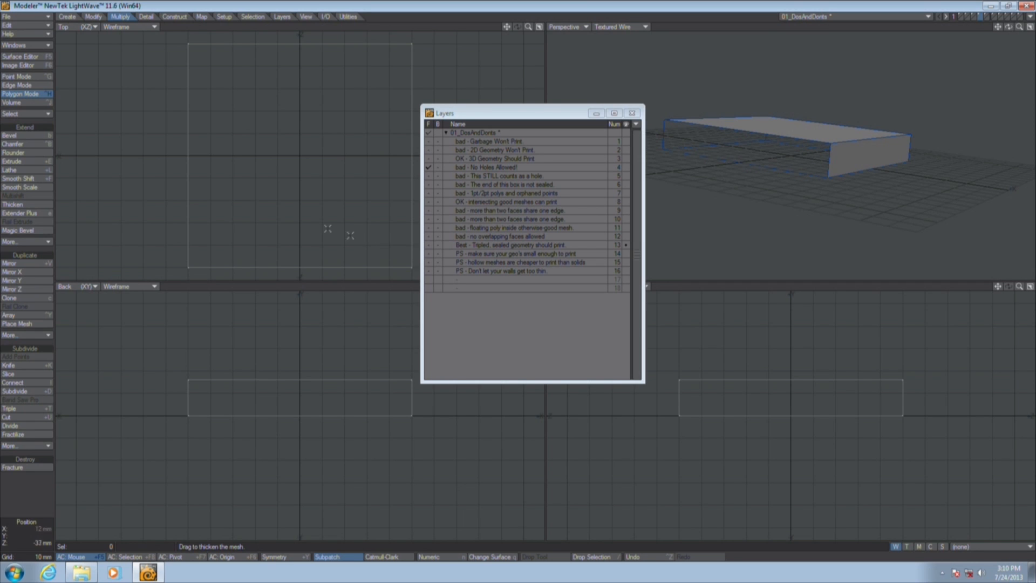
Pull the unsealed box's end polygon away to expose the gap.
click(12, 204)
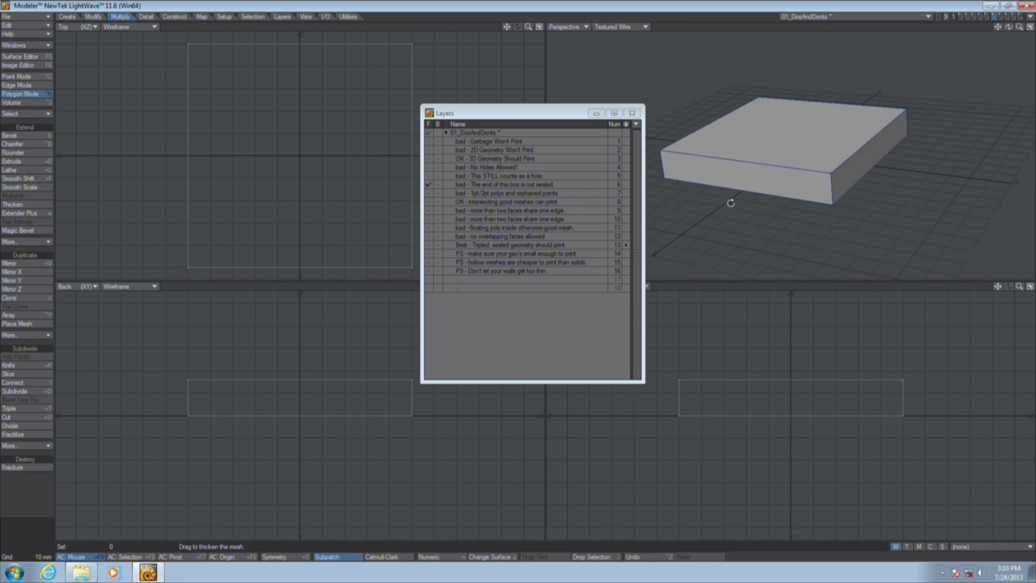
mouse_move(780, 190)
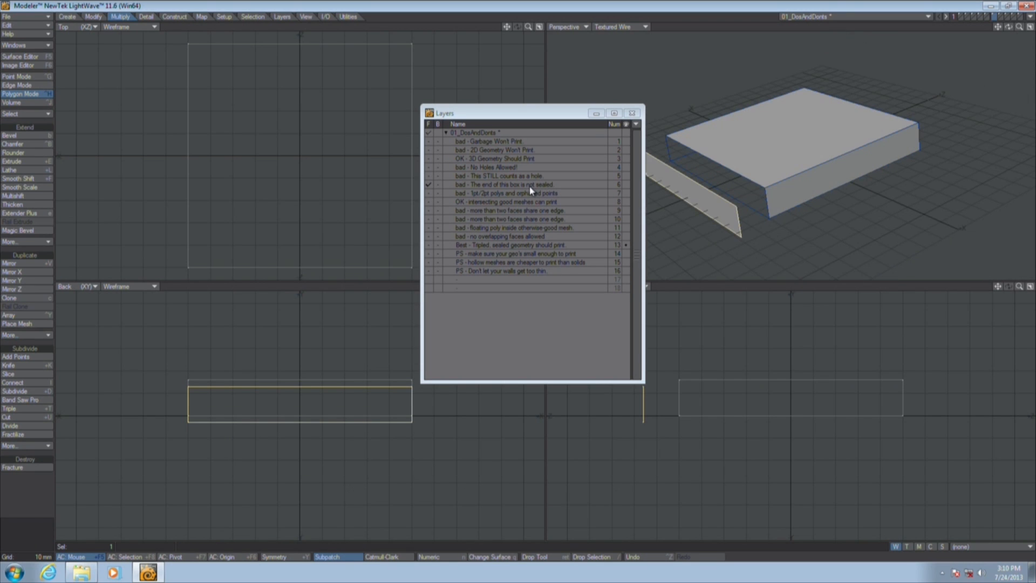
mouse_move(538, 195)
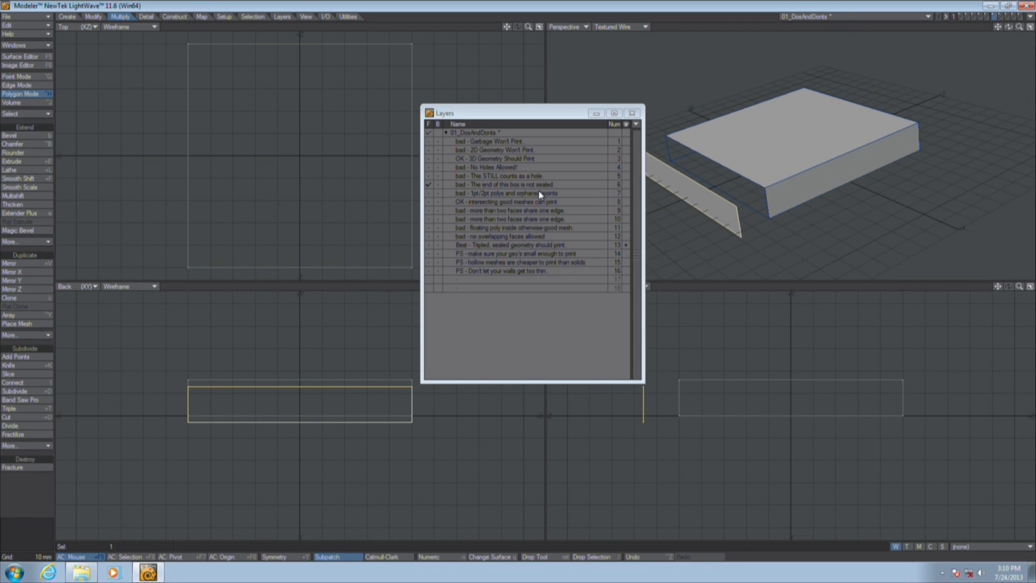
mouse_move(536, 198)
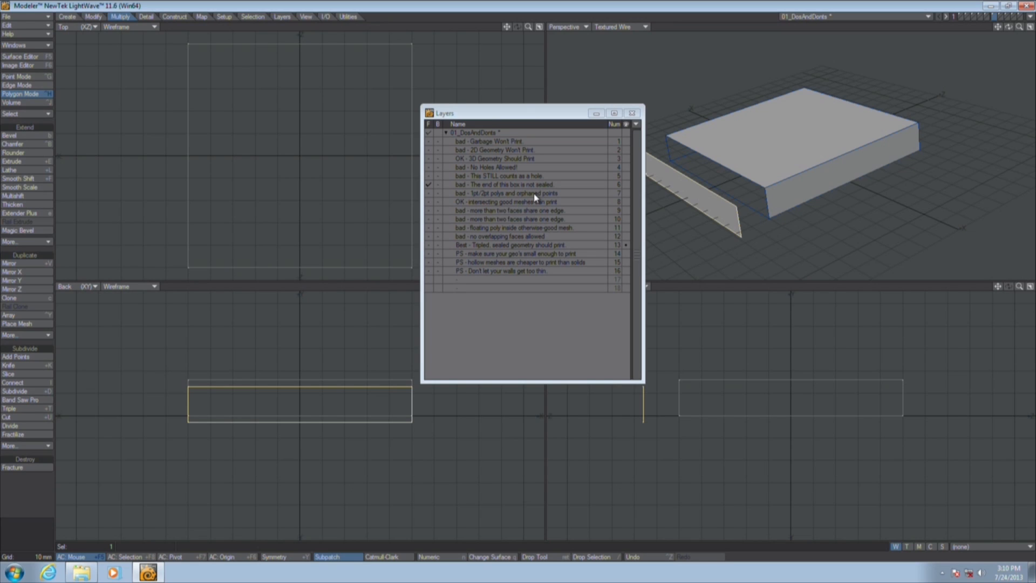
mouse_move(603, 201)
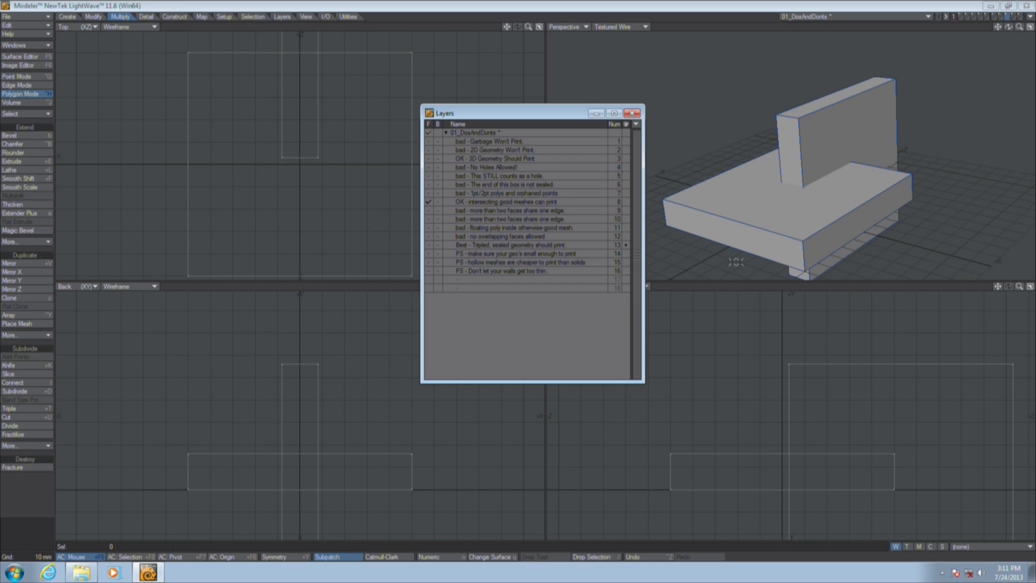
mouse_move(740, 208)
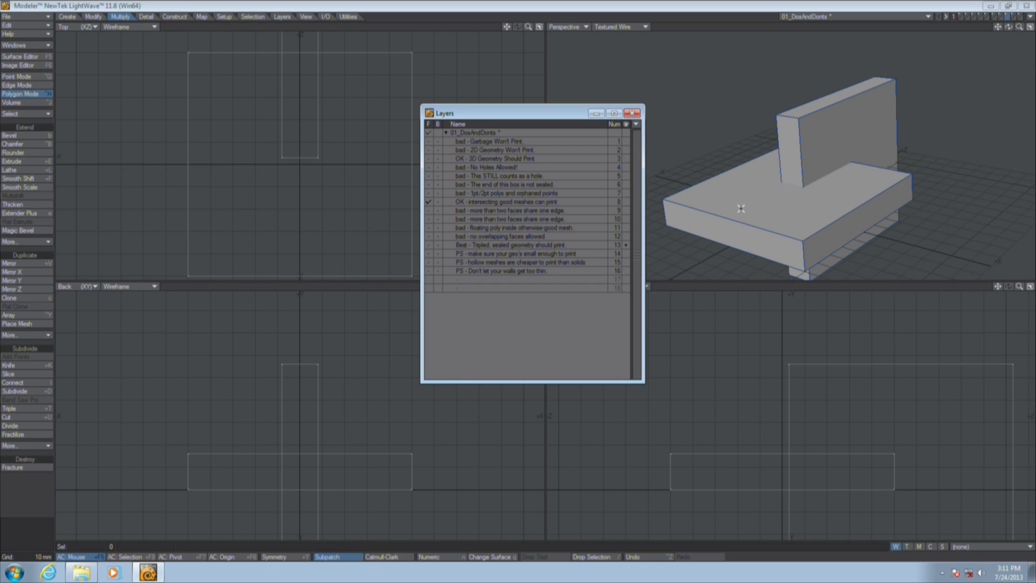
mouse_move(820, 193)
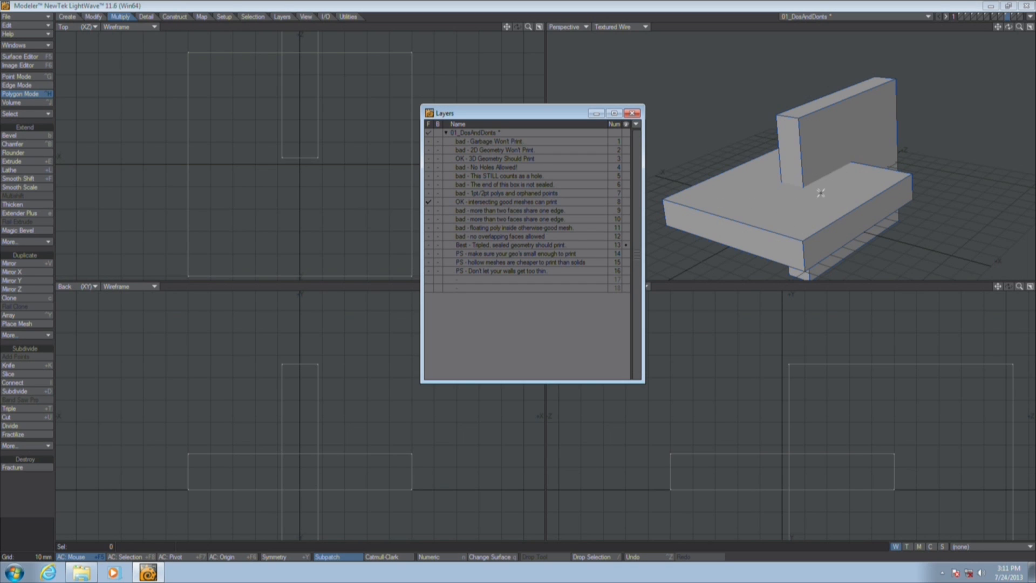
mouse_move(536, 214)
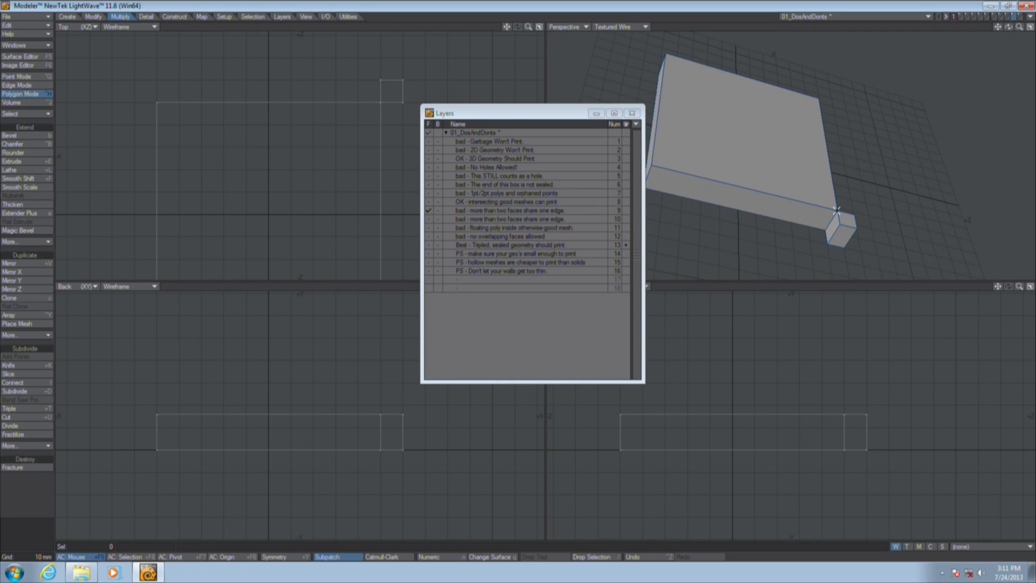
mouse_move(823, 229)
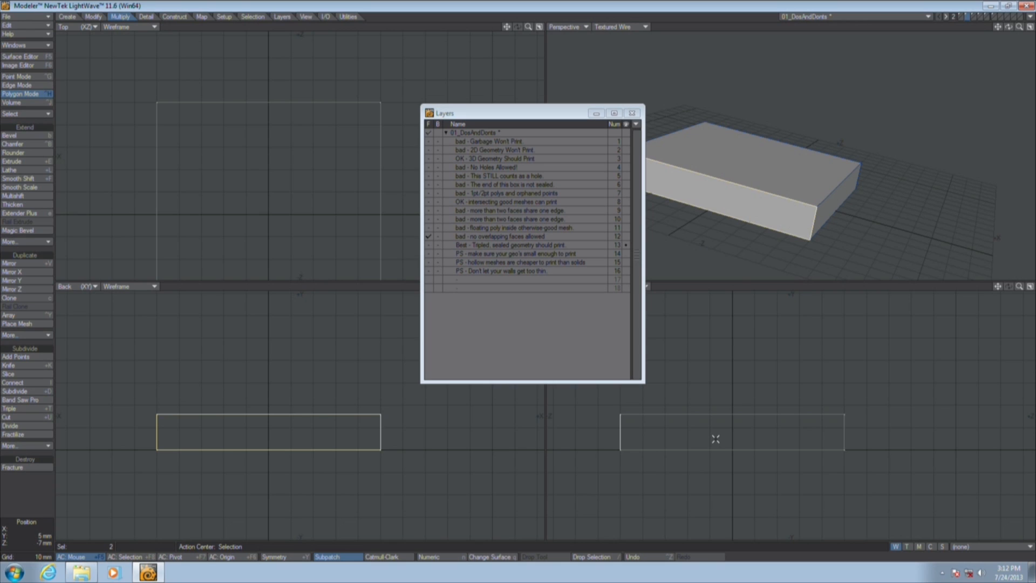
mouse_move(42, 498)
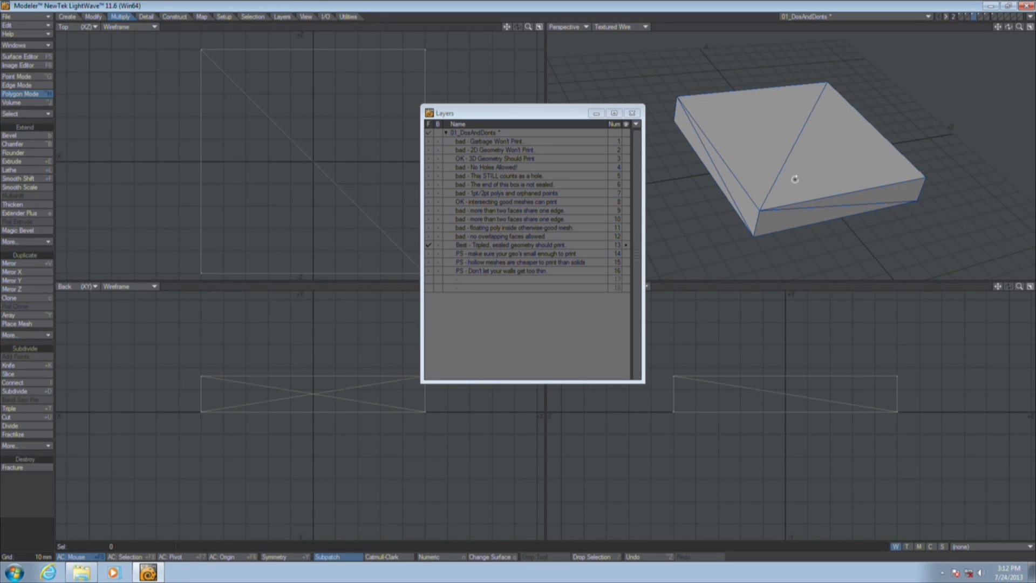
mouse_move(792, 179)
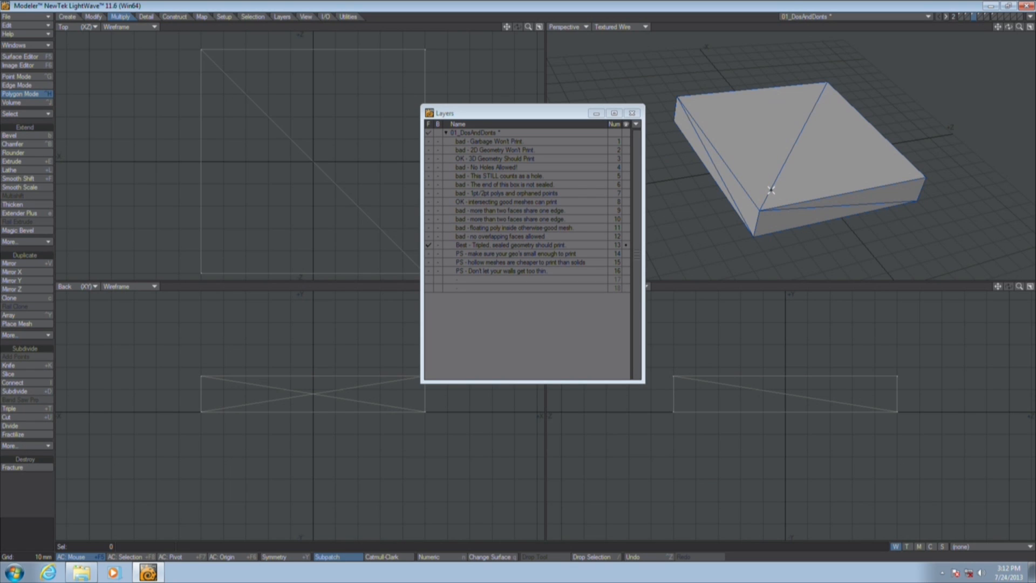
mouse_move(769, 196)
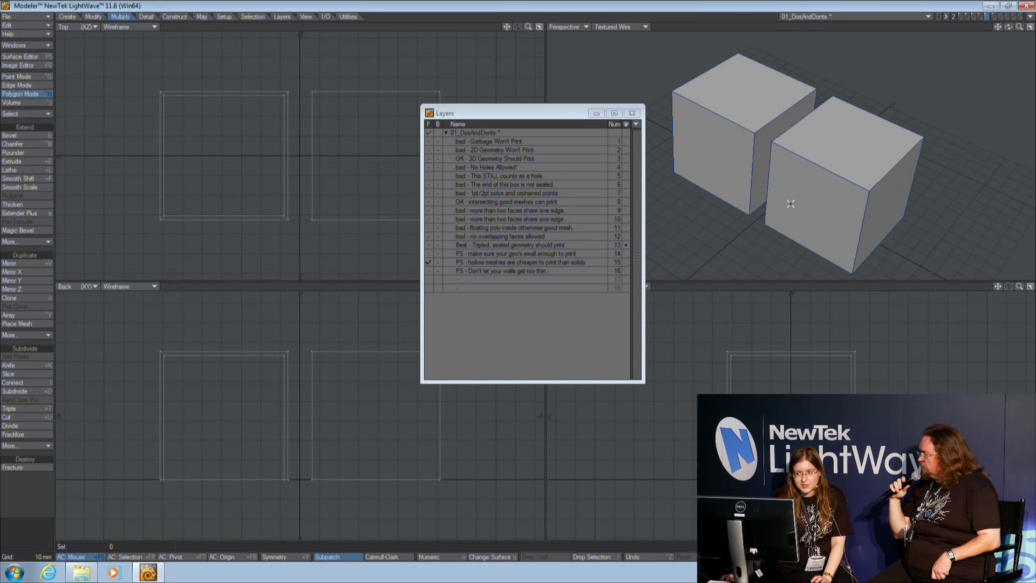
mouse_move(790, 198)
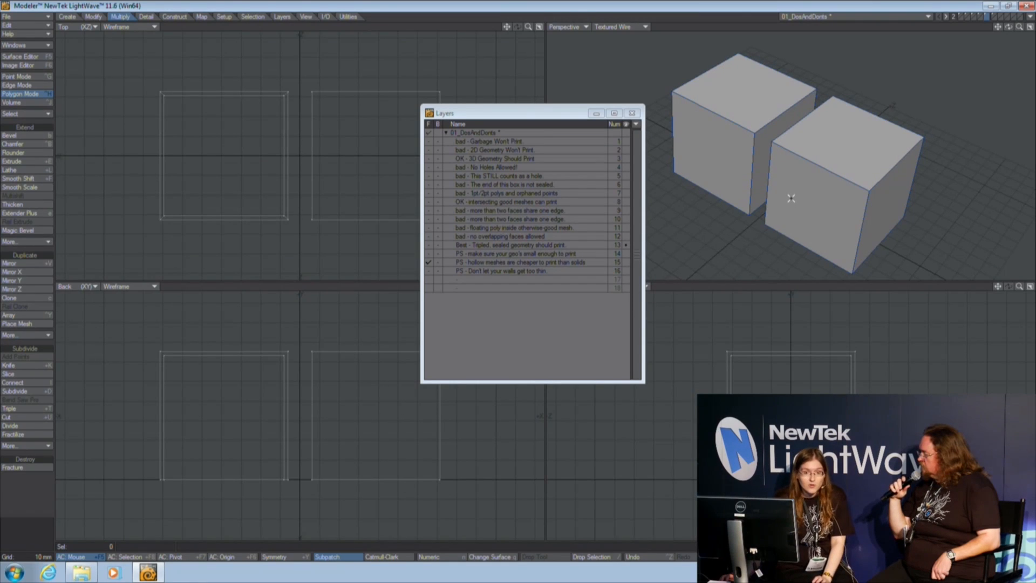
mouse_move(787, 196)
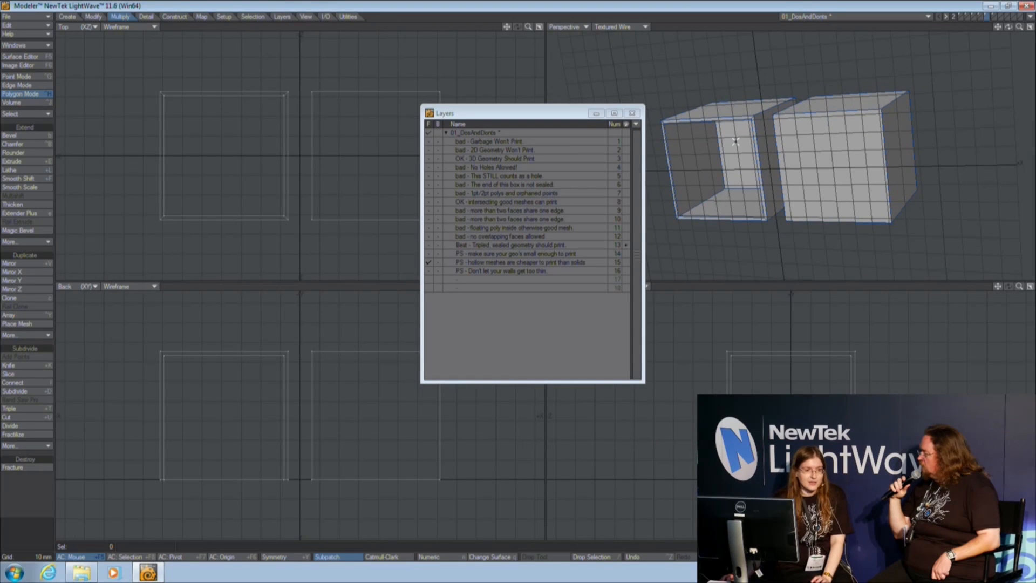
mouse_move(716, 157)
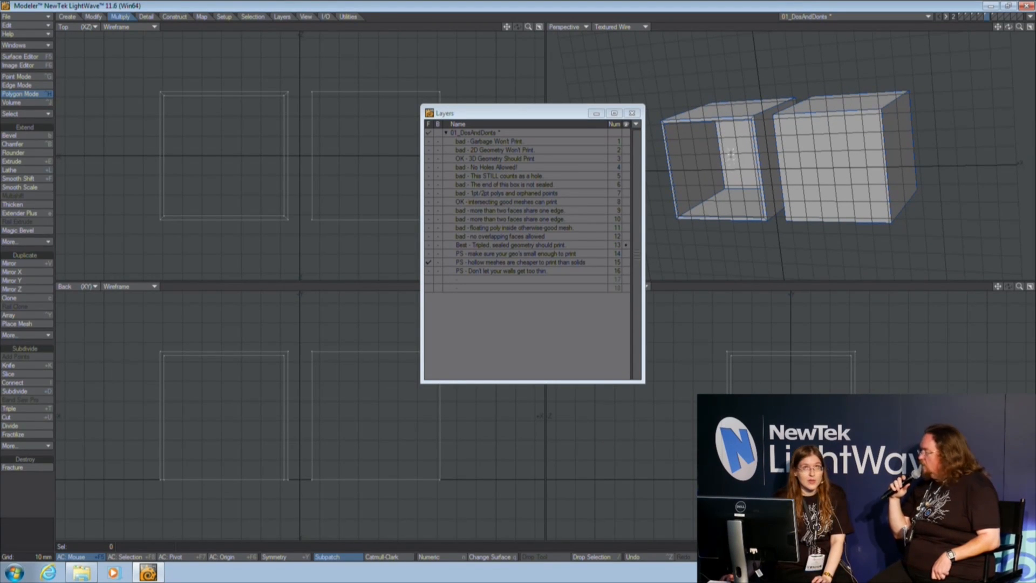
mouse_move(829, 171)
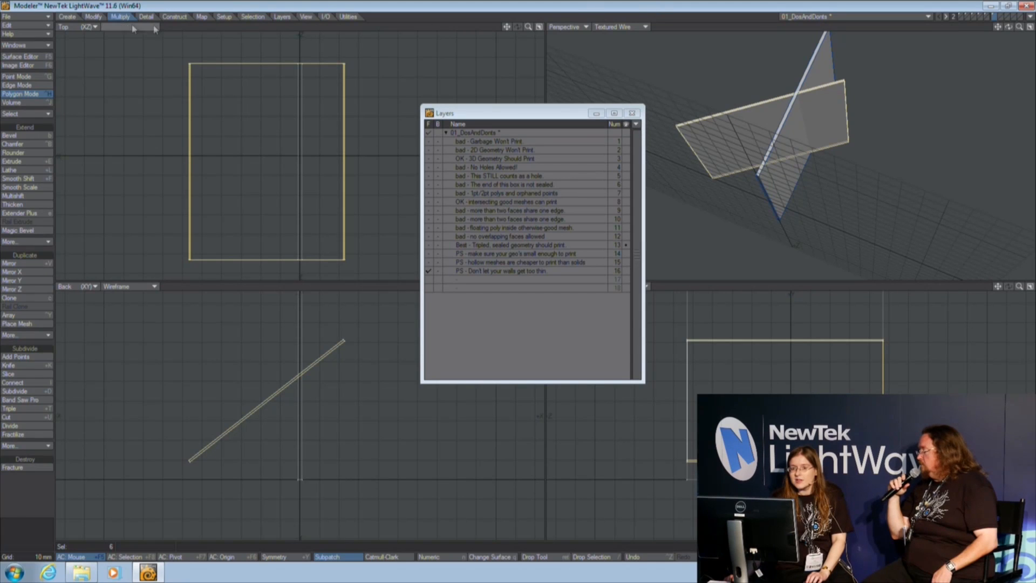
Bring up the File commands after showing the too-thin-walls example.
click(7, 16)
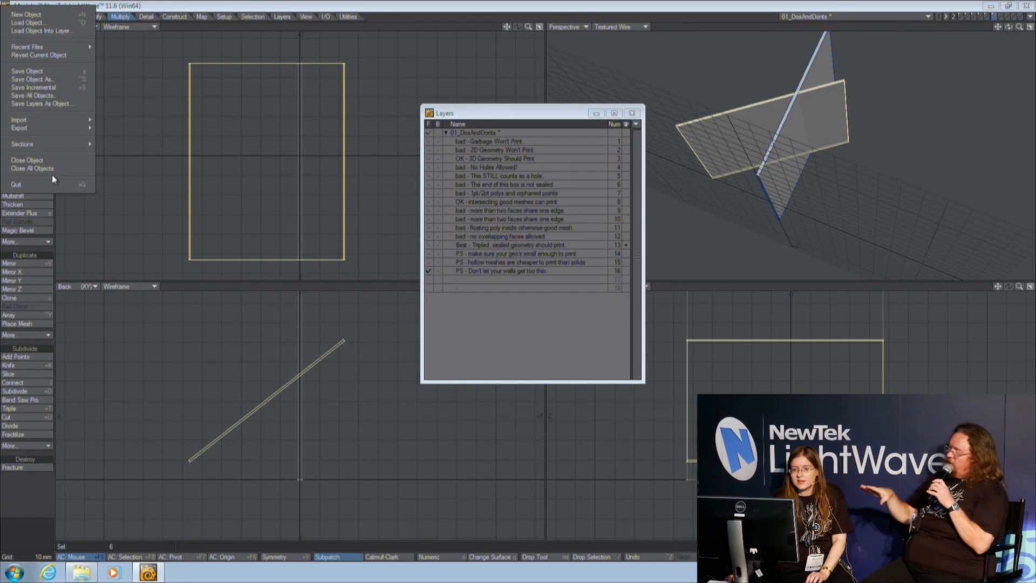
Close the examples object without saving, load LW-Logo-Coaster_v004_forExport and put away the Layers panel.
click(26, 160)
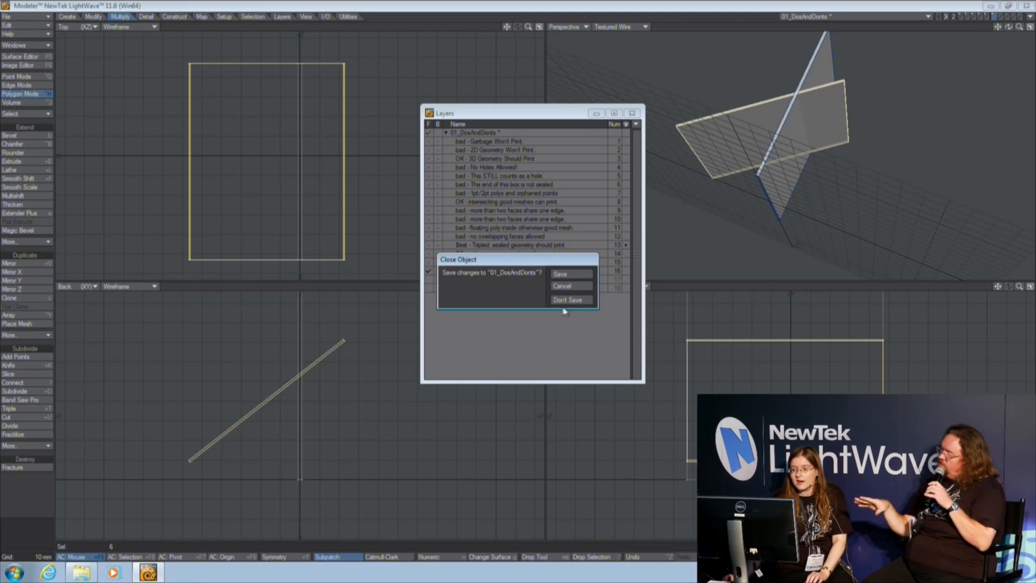
click(569, 299)
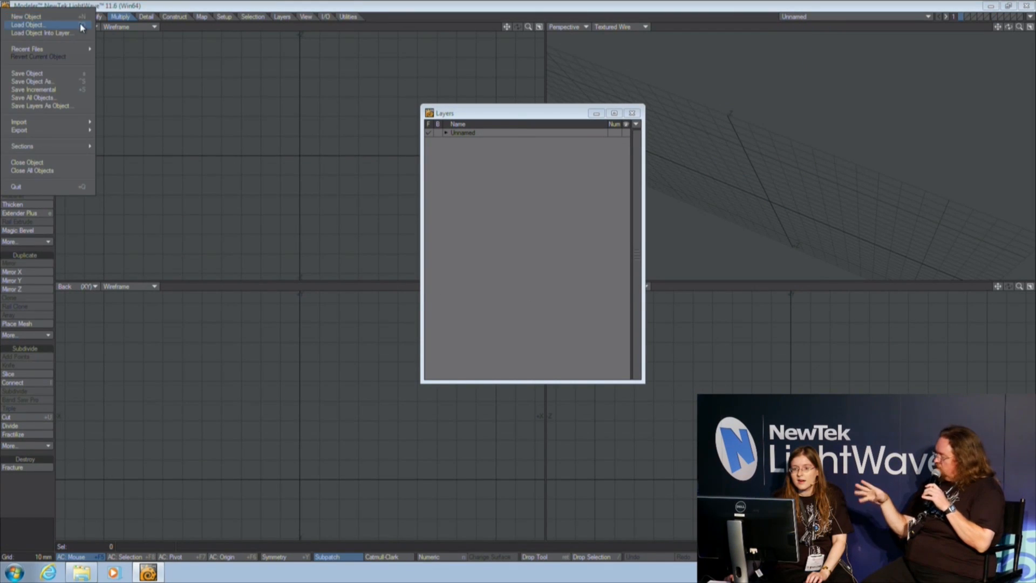
click(28, 25)
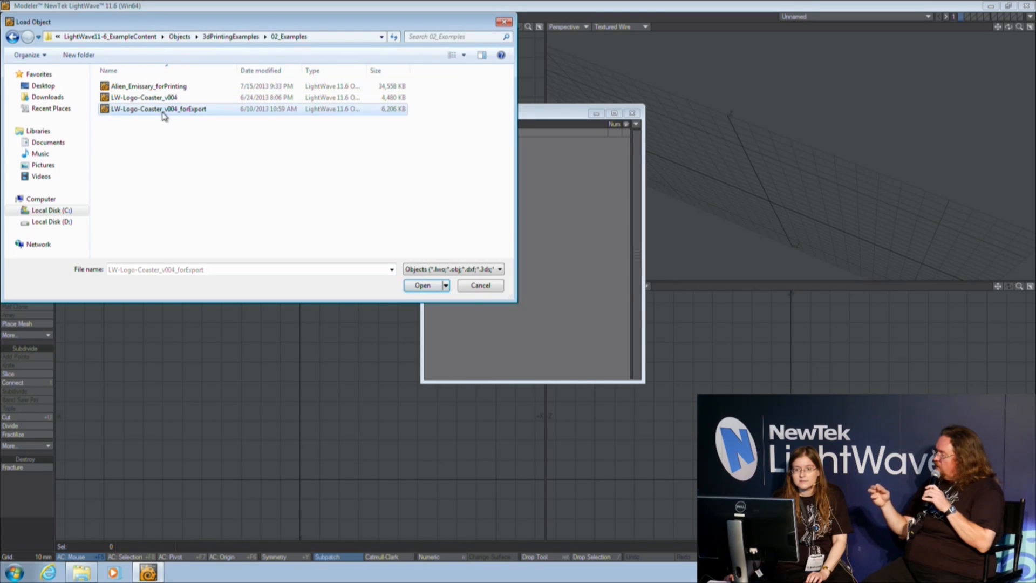
click(423, 285)
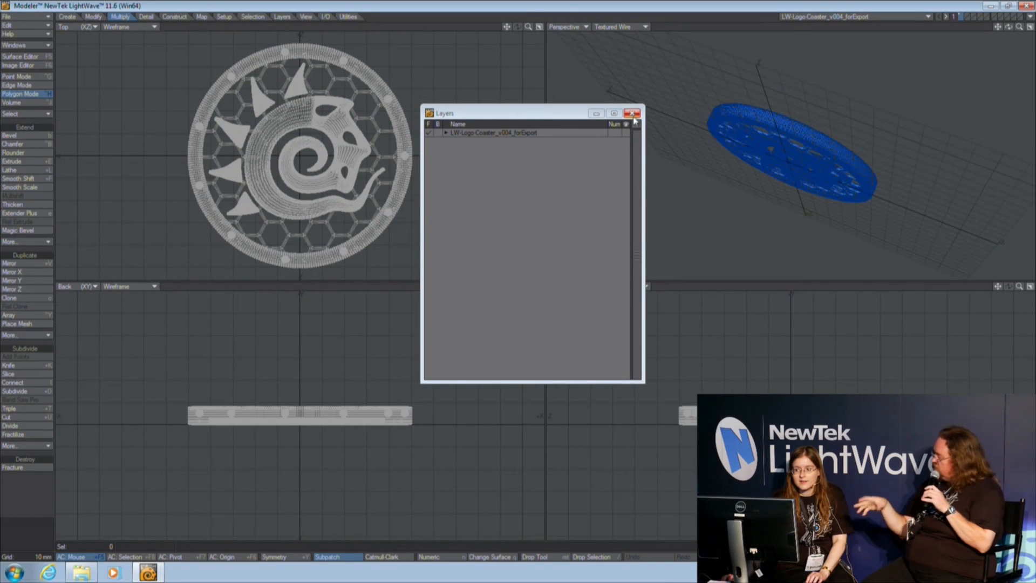
click(632, 112)
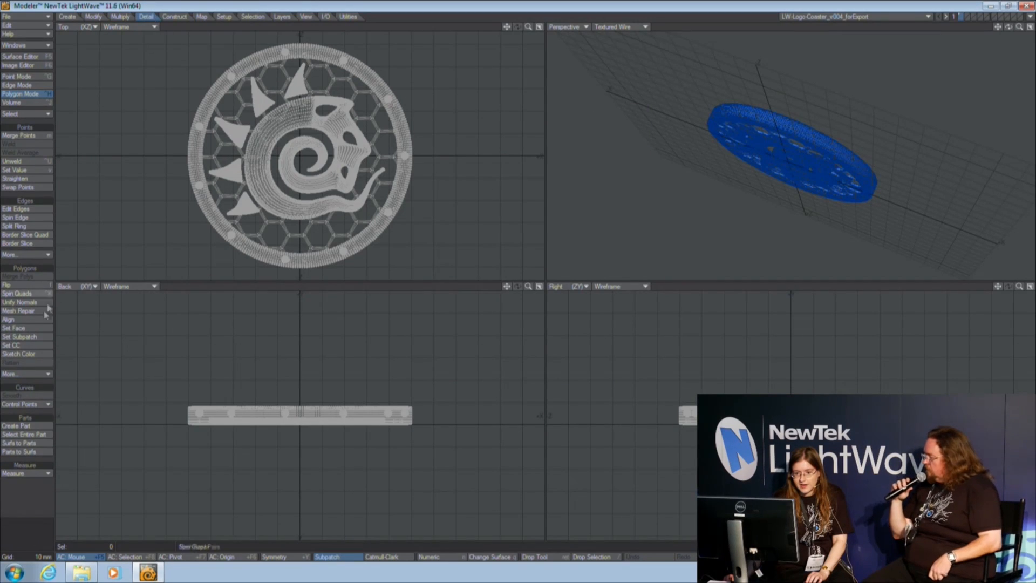
Run Mesh Repair's Non Manifold Edges check on the coaster, then review the options again and cancel.
click(20, 311)
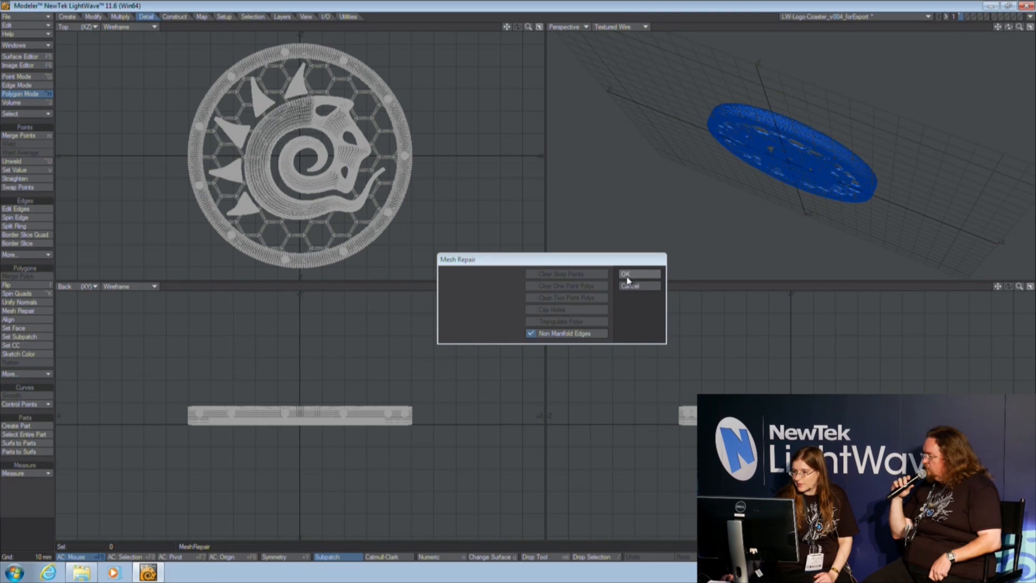
click(625, 273)
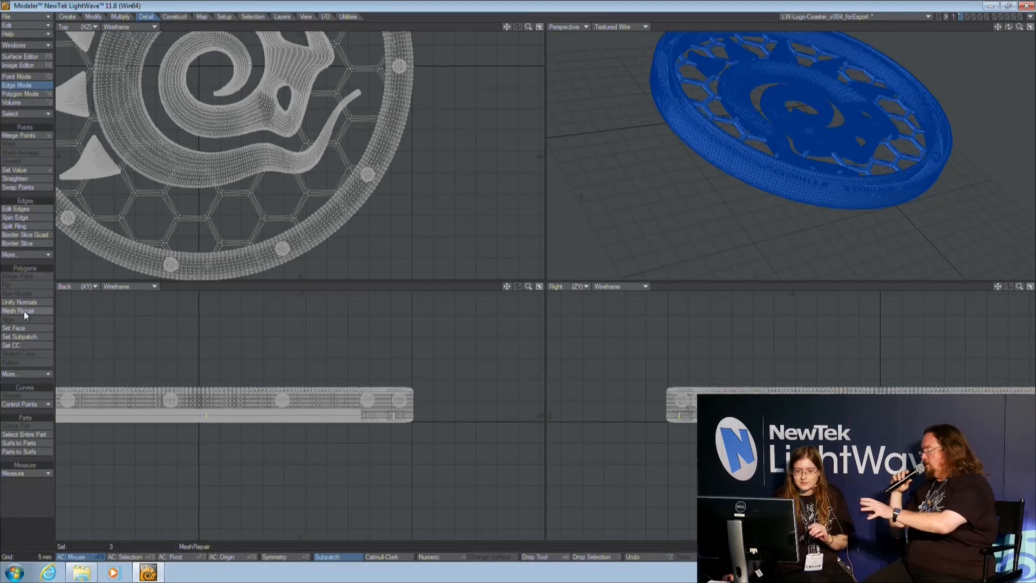
click(20, 311)
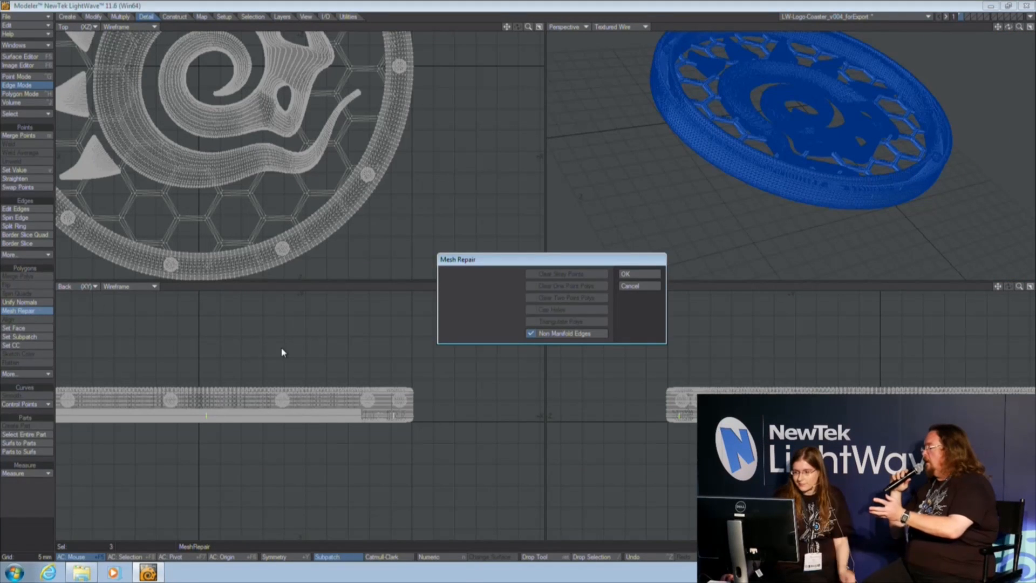
mouse_move(381, 360)
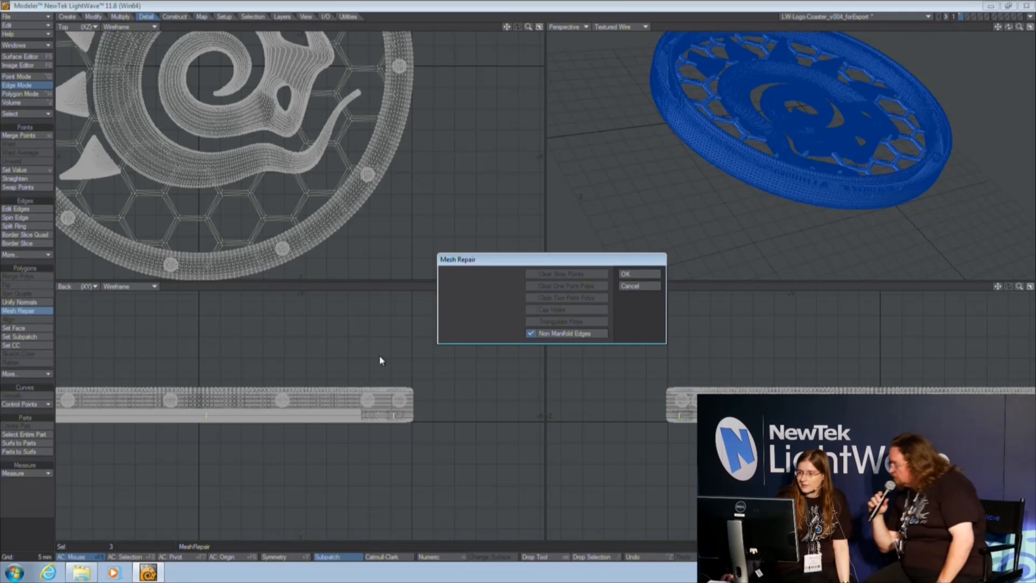
mouse_move(493, 284)
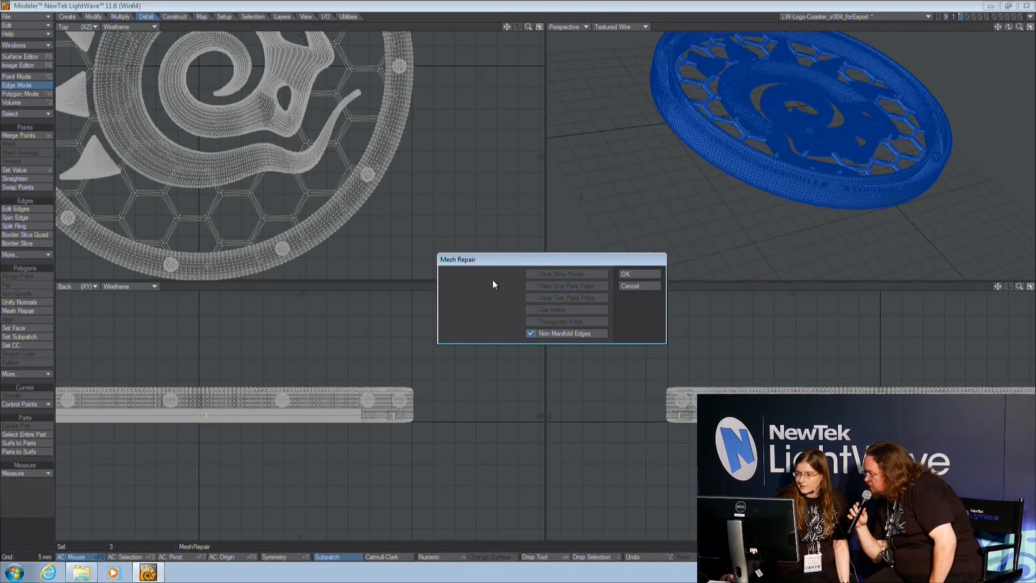
mouse_move(493, 285)
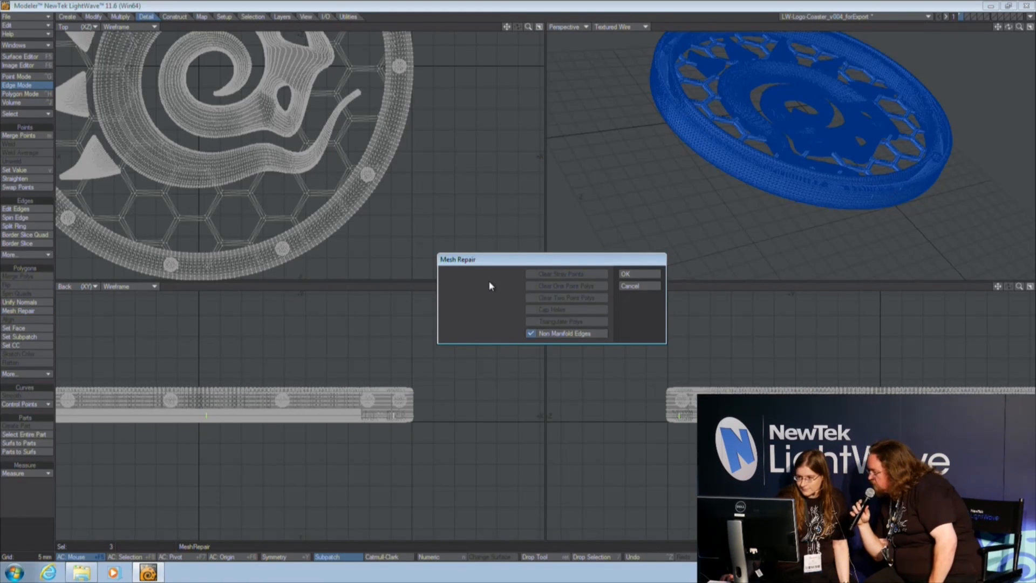
mouse_move(488, 289)
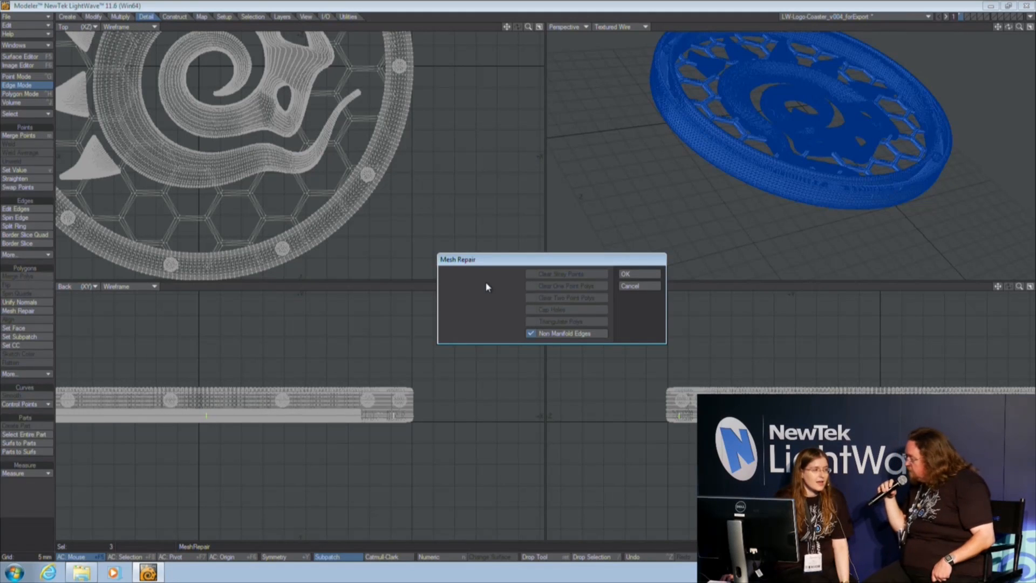
mouse_move(492, 298)
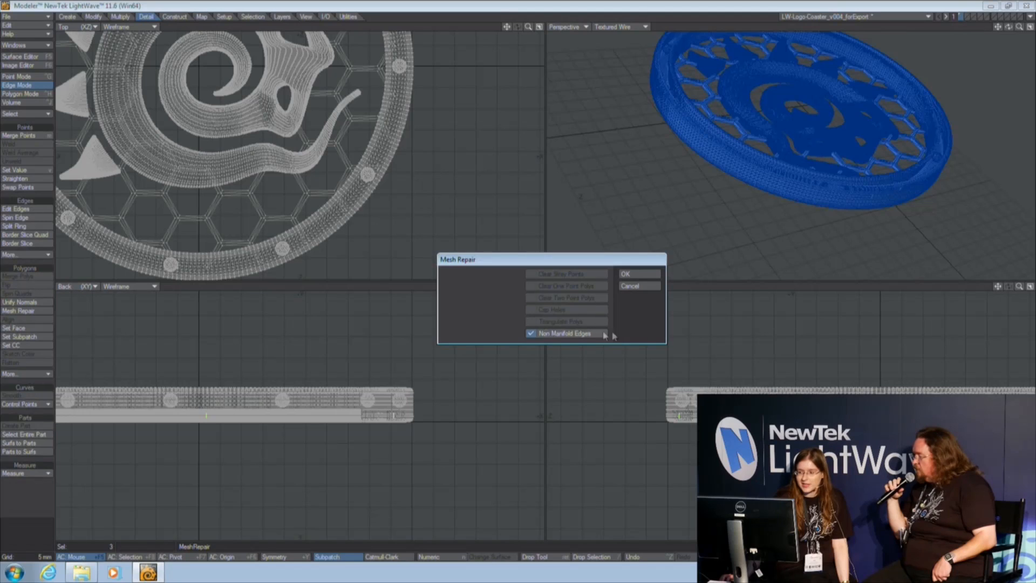
mouse_move(627, 325)
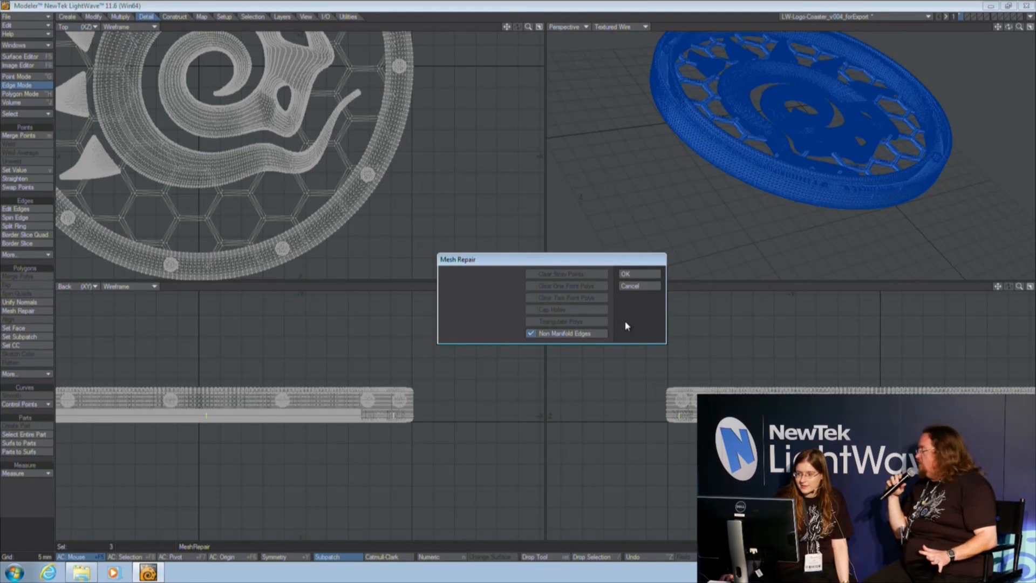
mouse_move(628, 310)
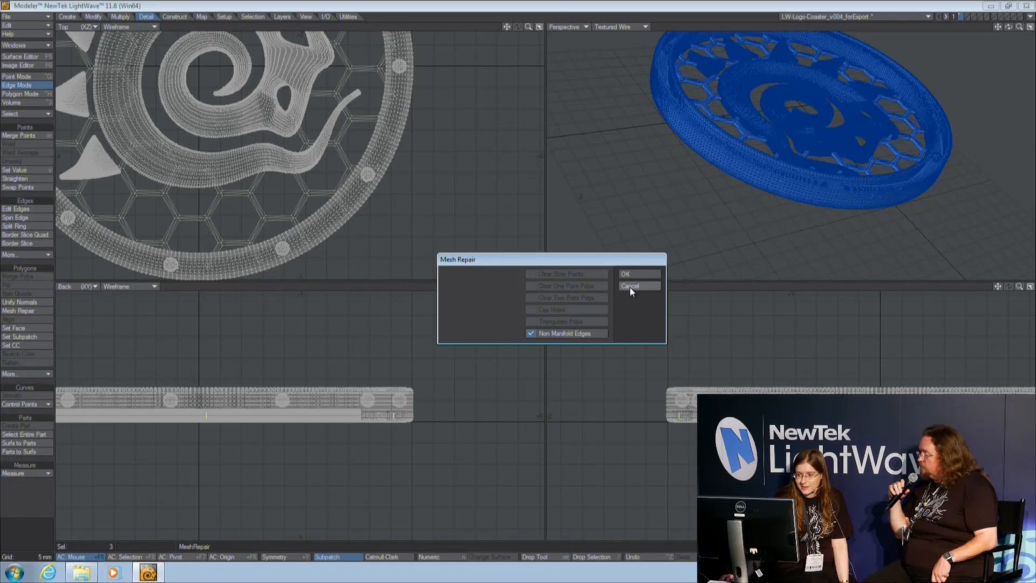
click(637, 285)
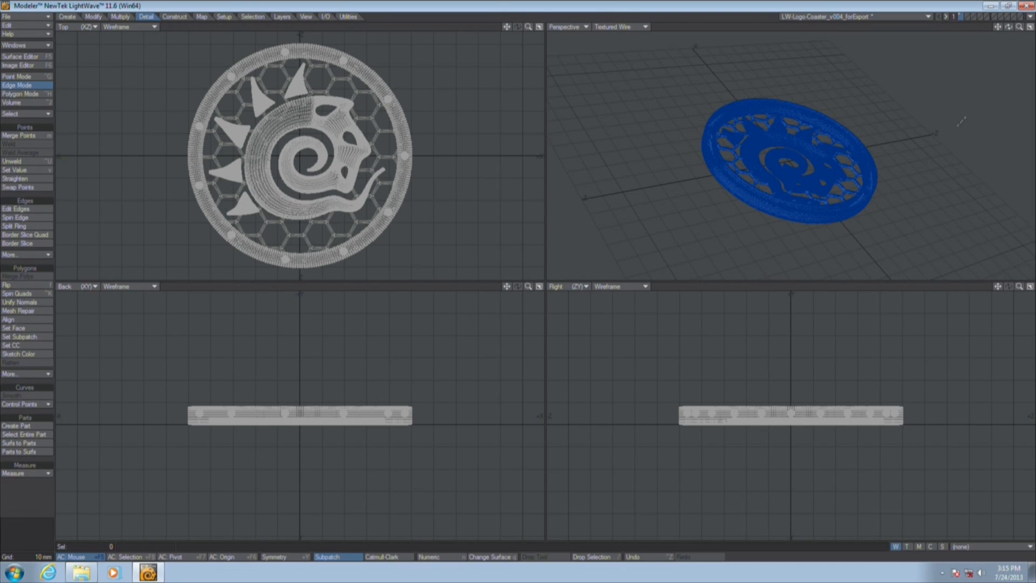
Set the perspective viewport to Smooth Shade, then browse the View and Utilities tools.
click(618, 26)
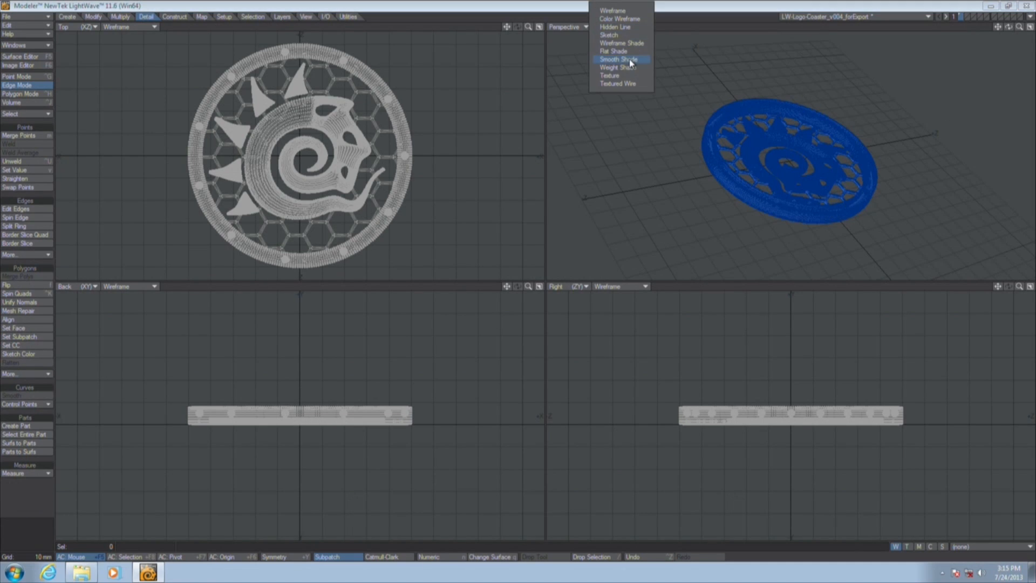
click(619, 58)
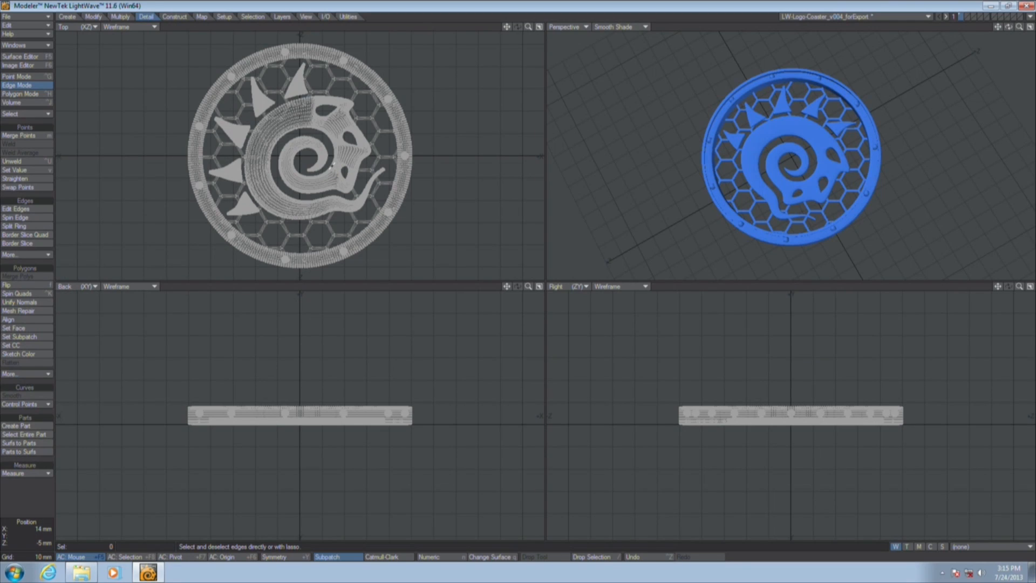
mouse_move(268, 24)
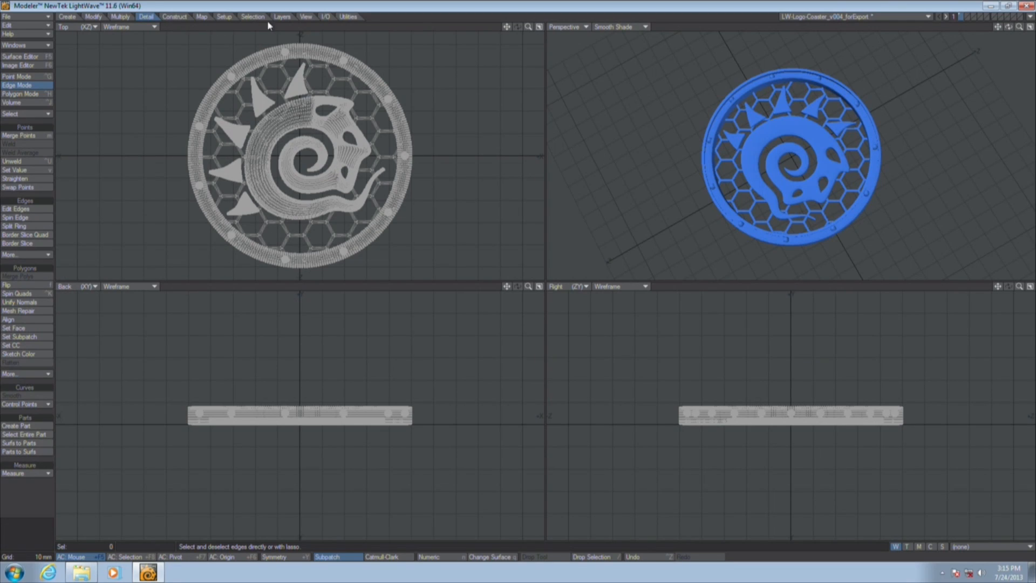
click(305, 16)
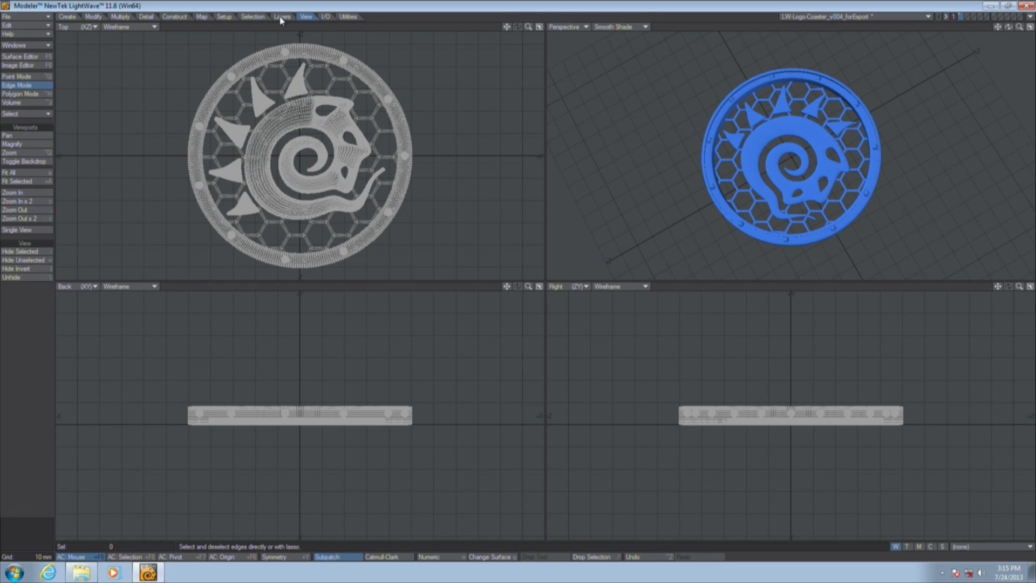
click(348, 16)
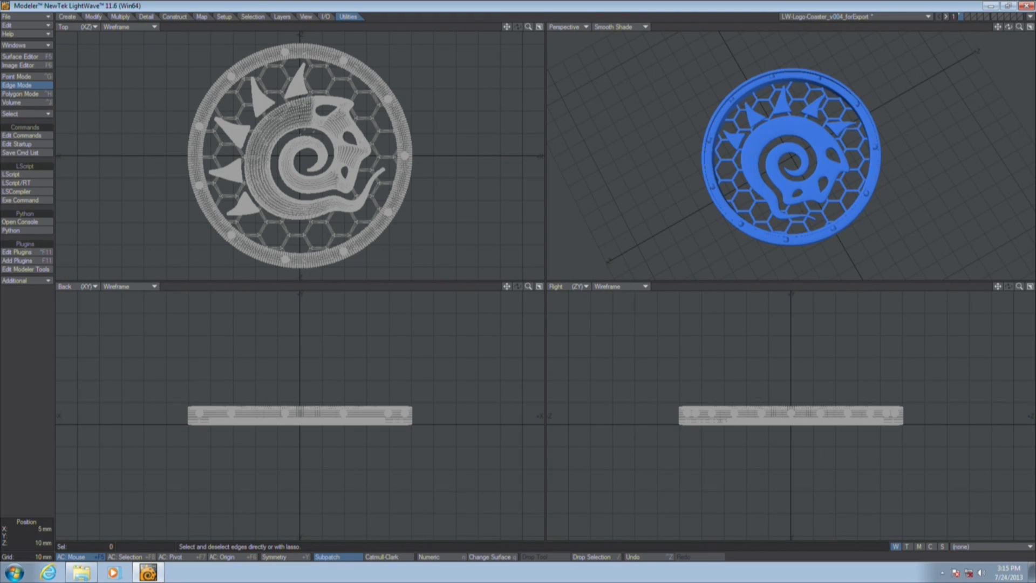
Switch selection to Polygon Mode for hiding the hexagon lattice.
click(19, 93)
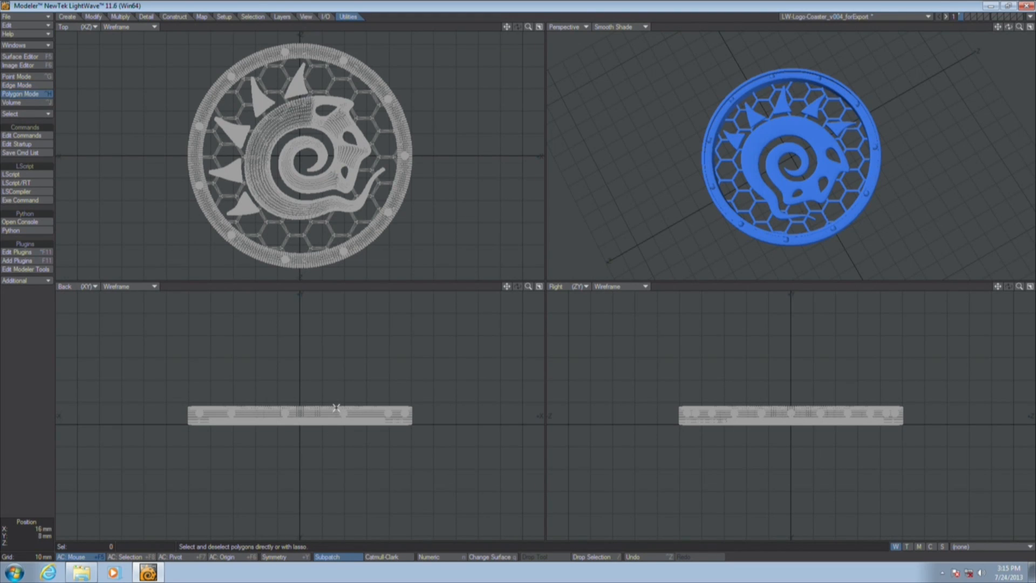
mouse_move(324, 233)
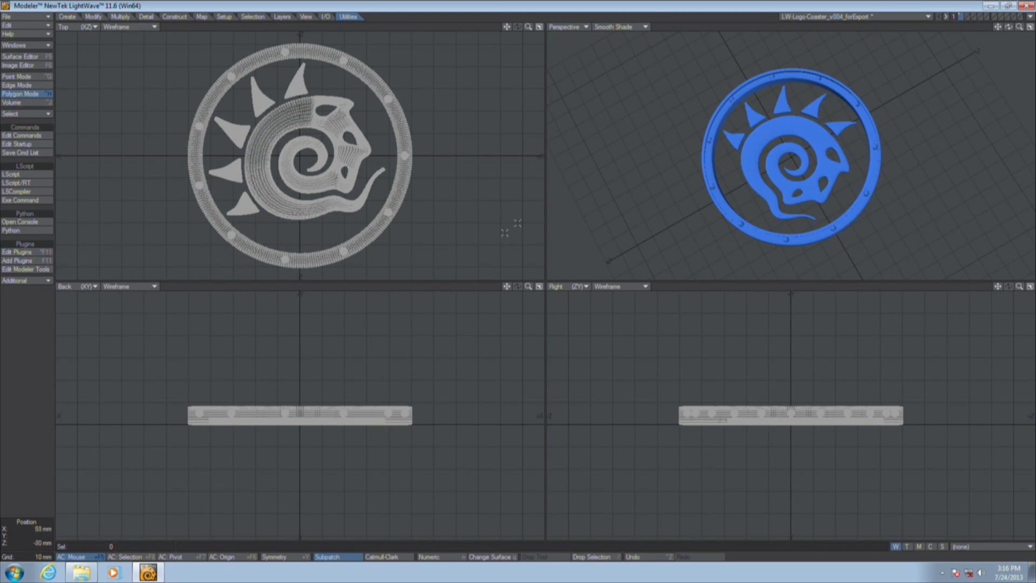
mouse_move(688, 101)
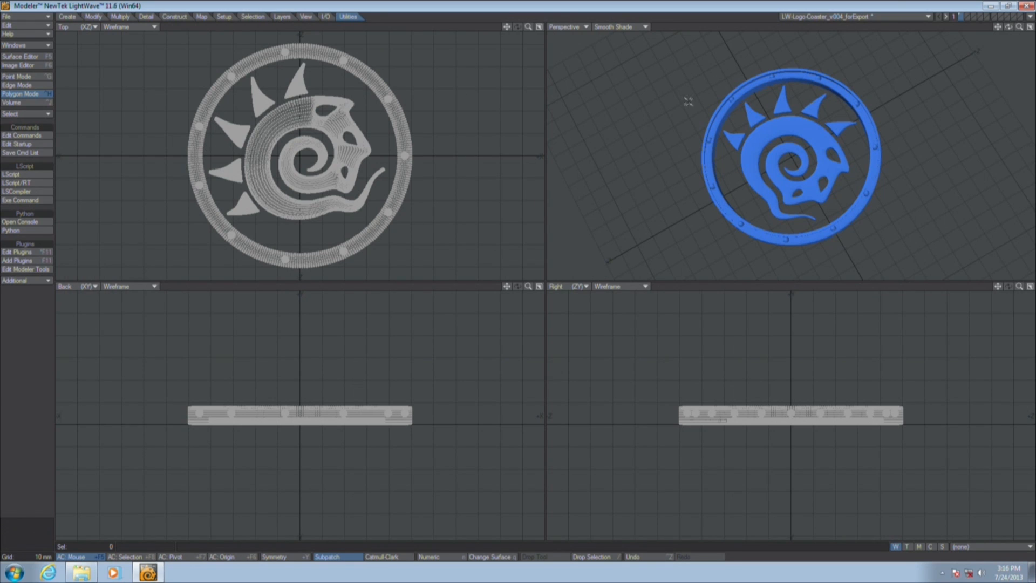
mouse_move(803, 139)
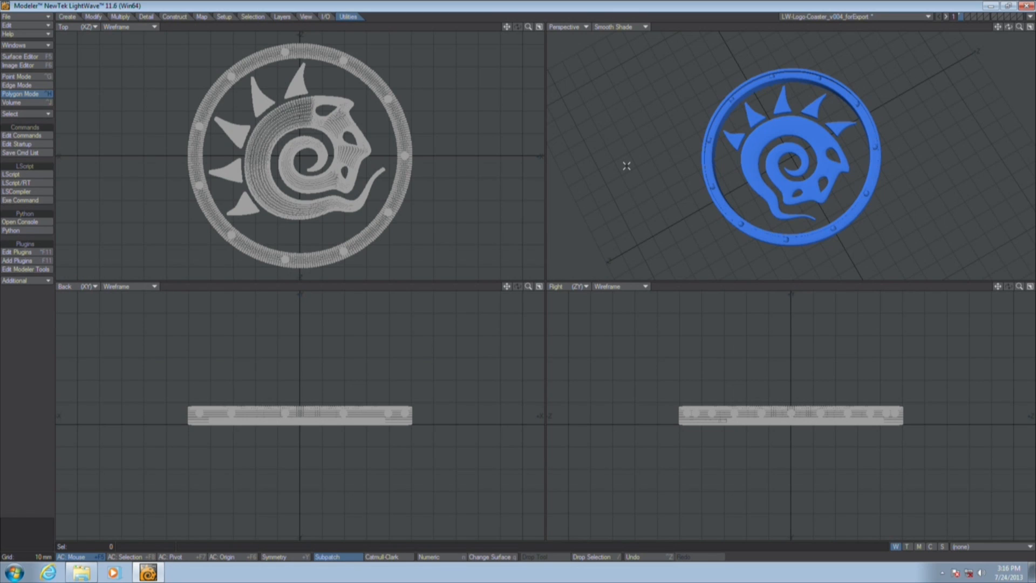
mouse_move(667, 178)
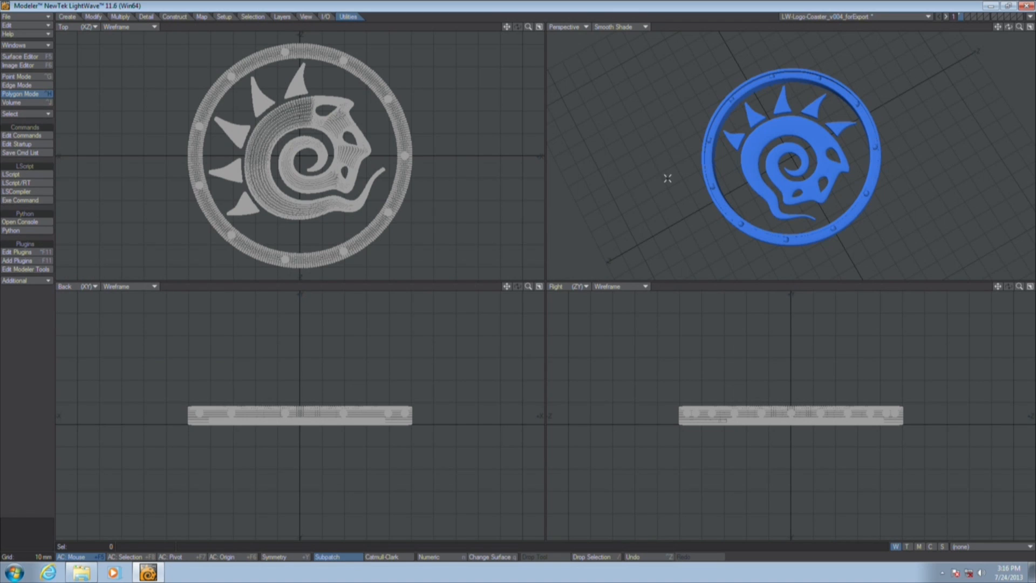
mouse_move(953, 140)
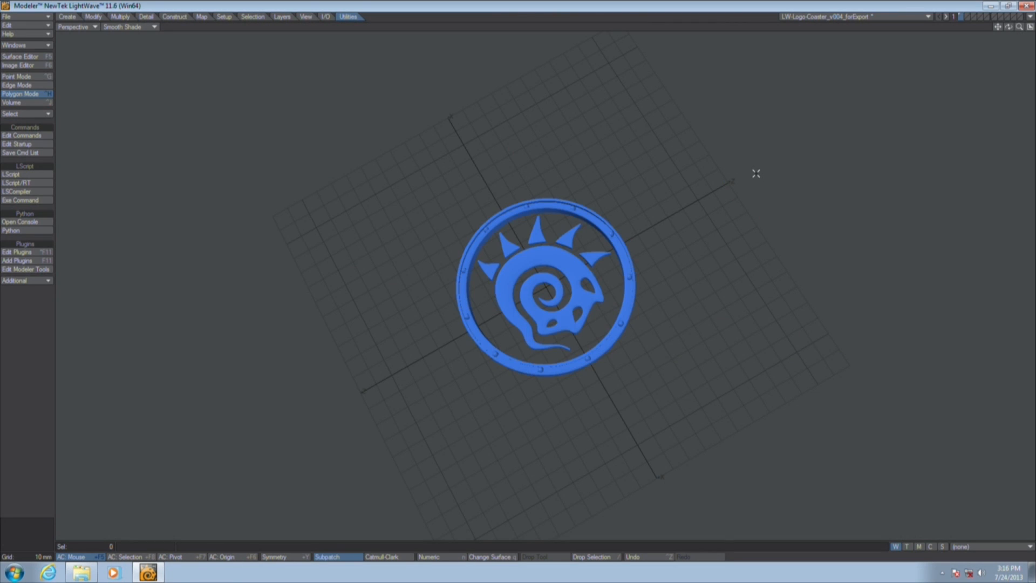
scroll(down, 3)
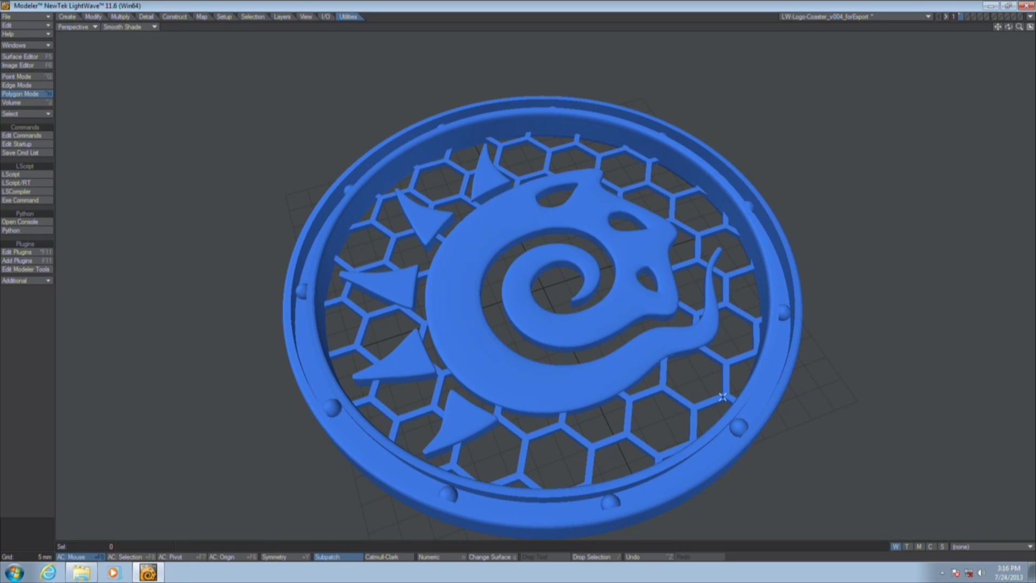
mouse_move(673, 407)
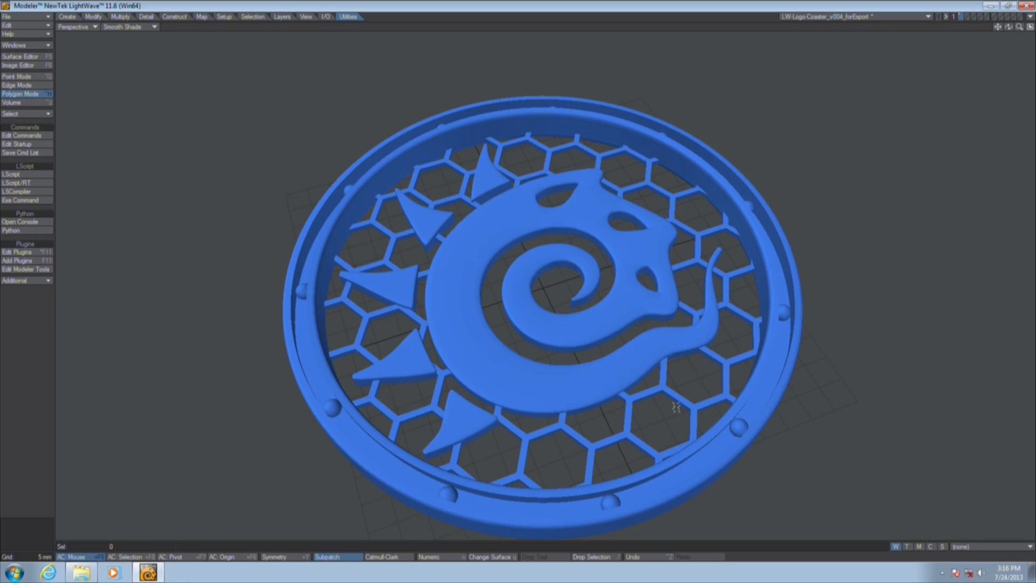
mouse_move(667, 388)
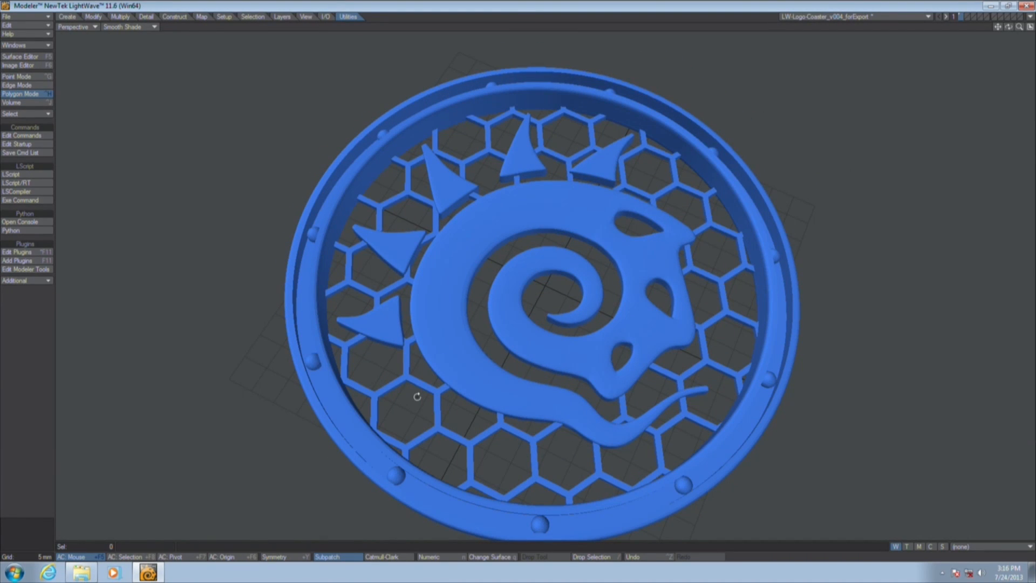
mouse_move(678, 202)
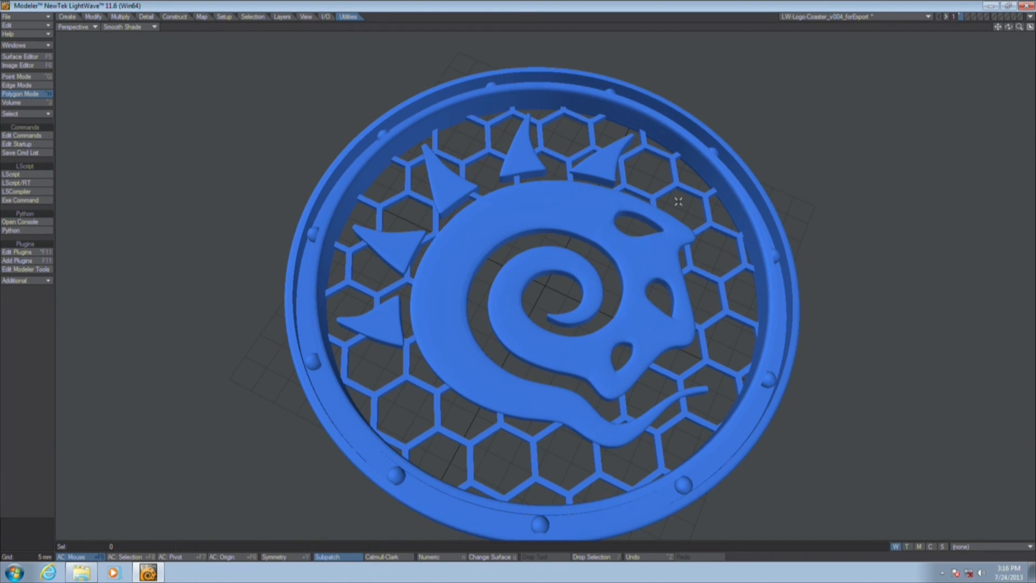
mouse_move(196, 62)
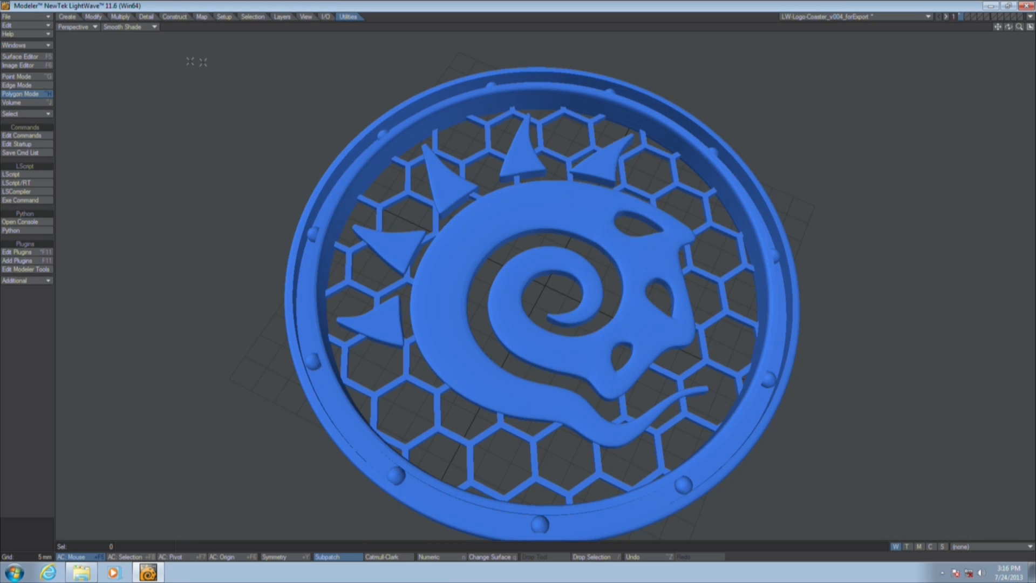
Load Alien_Emissary_forPrinting from the 02_Examples folder via File > Load Object.
click(7, 16)
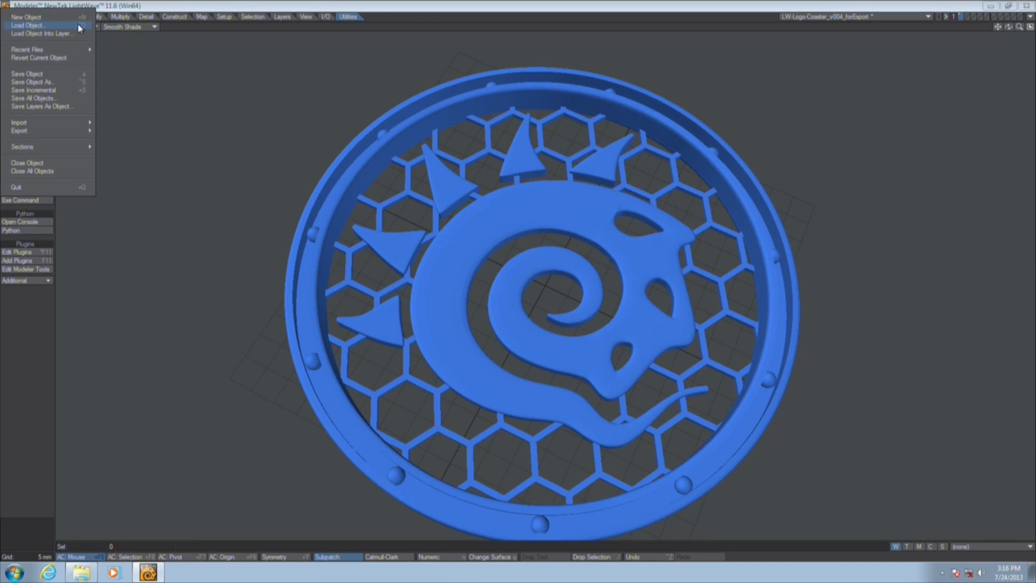
click(26, 25)
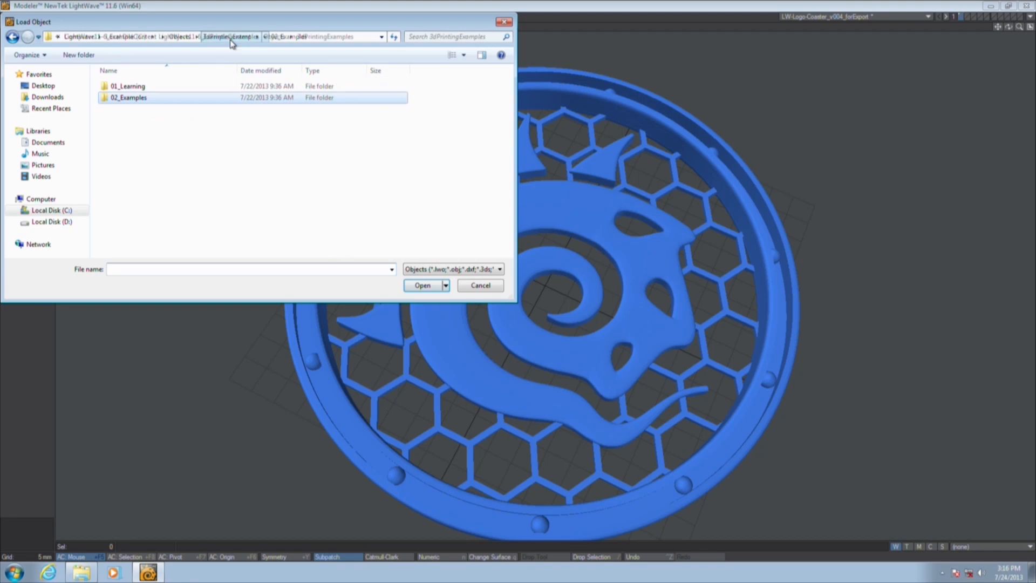
double_click(129, 97)
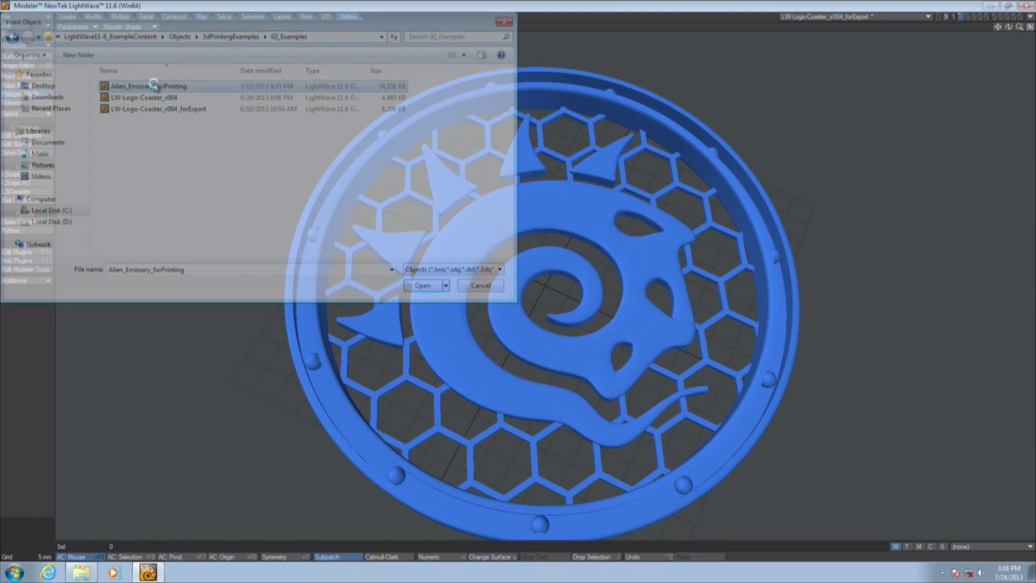
click(422, 285)
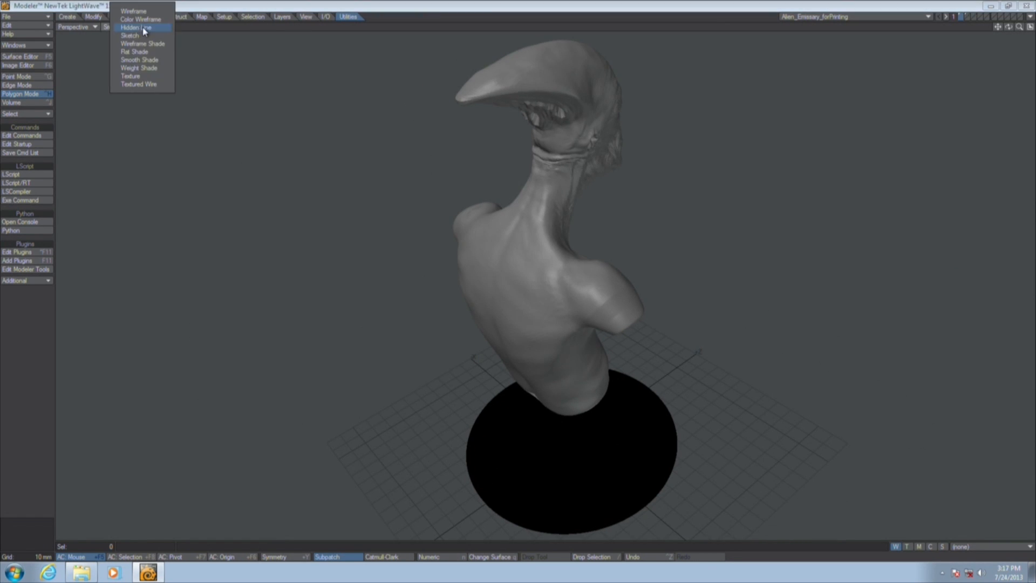
Set the viewport shading to Texture to show the bust's armor and logo pedestal.
click(131, 76)
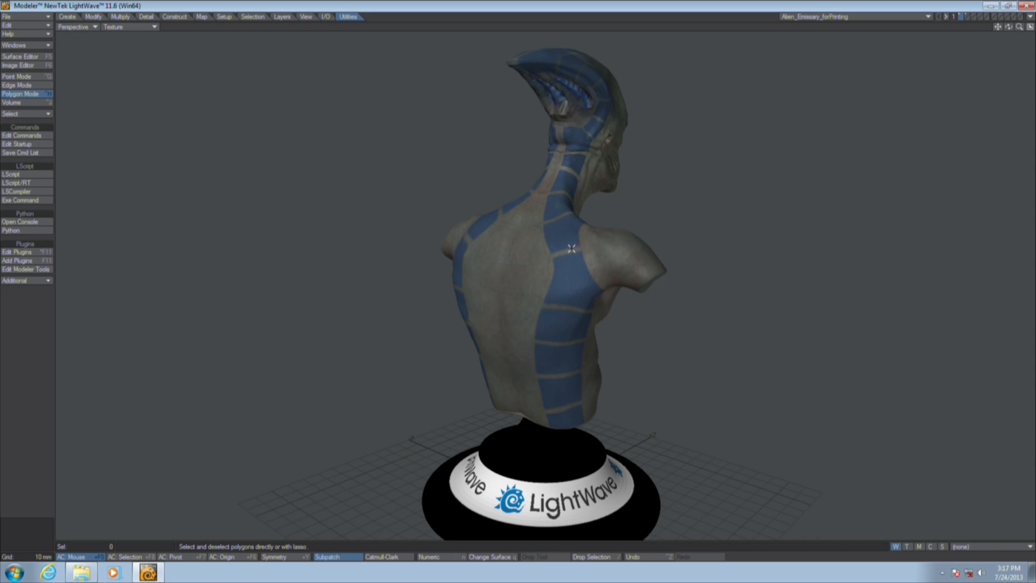
mouse_move(574, 247)
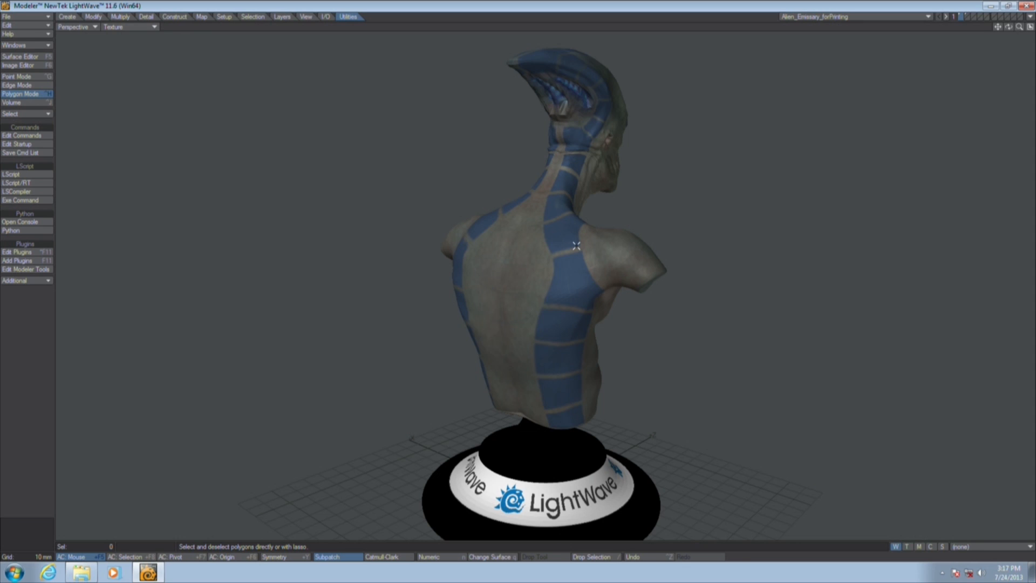
mouse_move(541, 276)
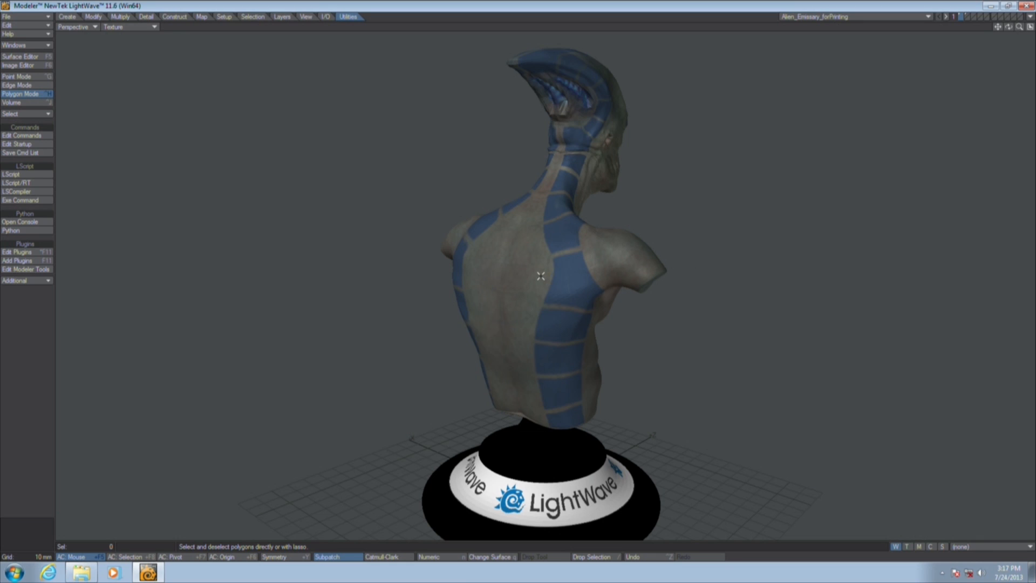
mouse_move(608, 285)
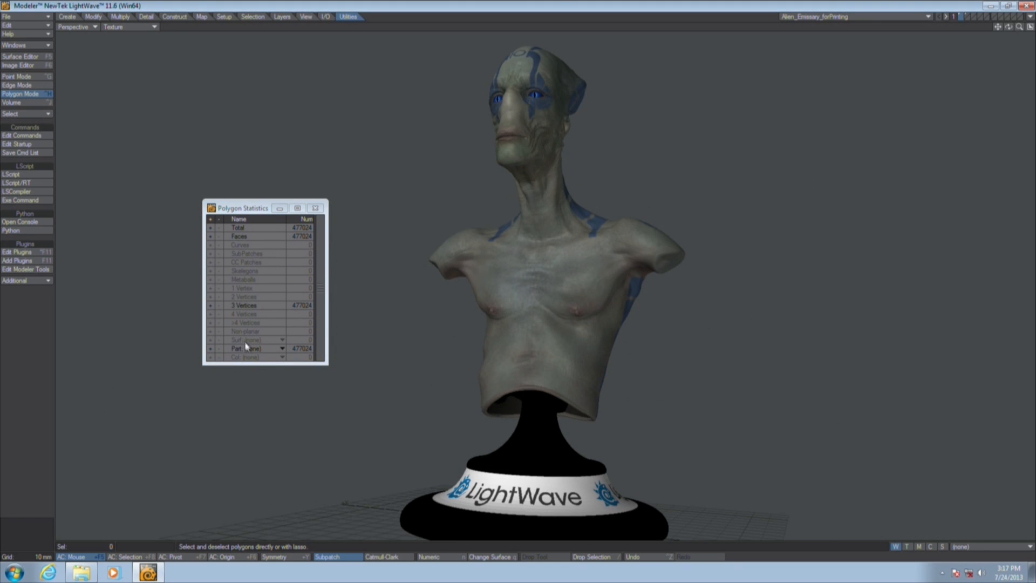
mouse_move(580, 249)
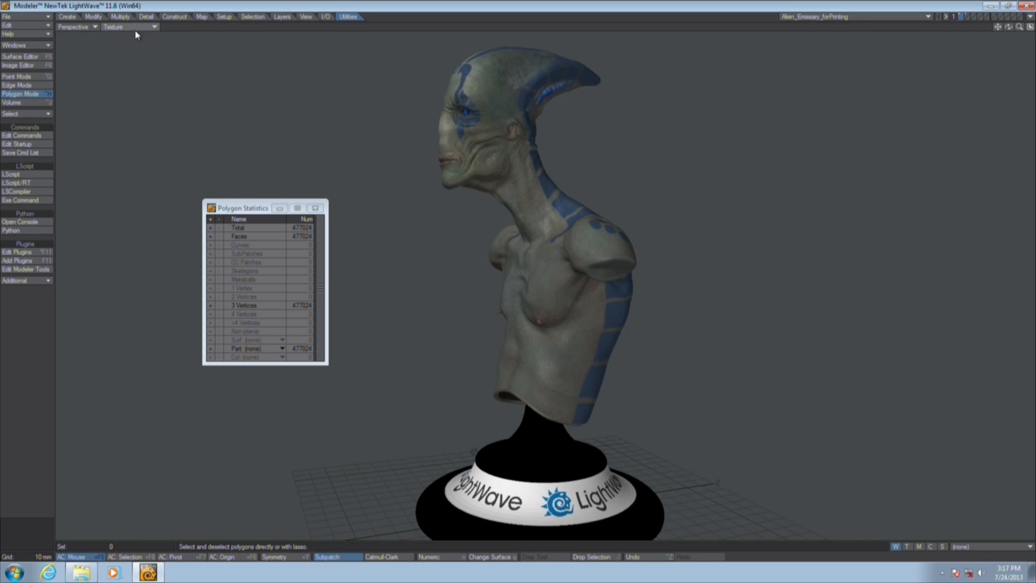
Change the display style, then choose the Post surface in Polygon Statistics to select its 18,144 support polygons.
click(131, 27)
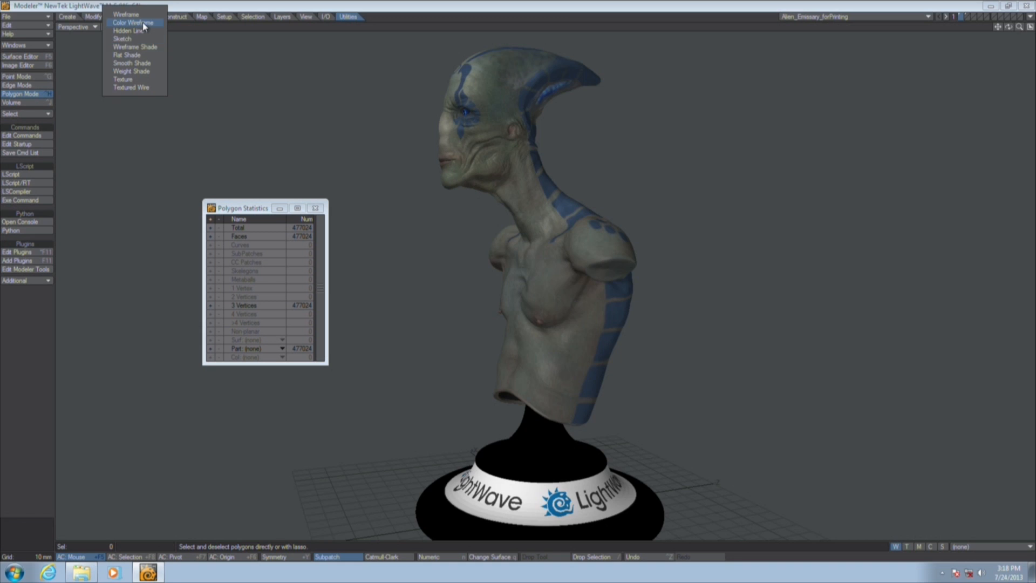
click(133, 23)
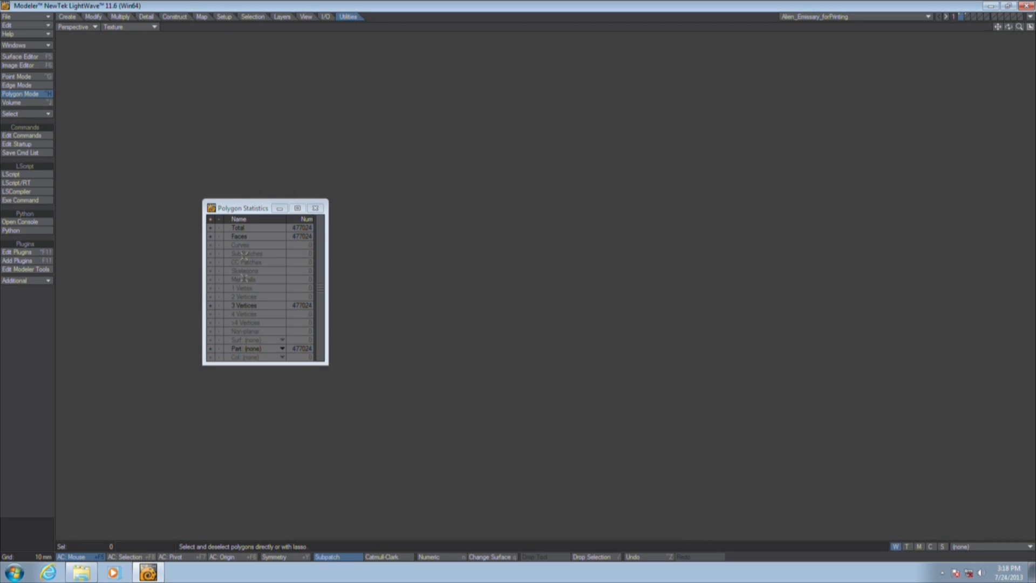
click(281, 349)
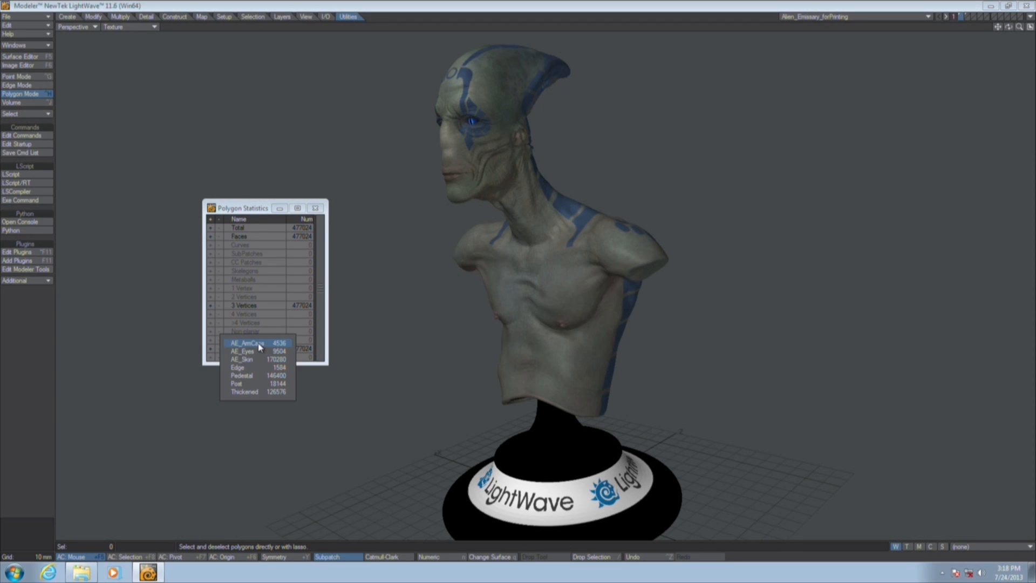
click(236, 383)
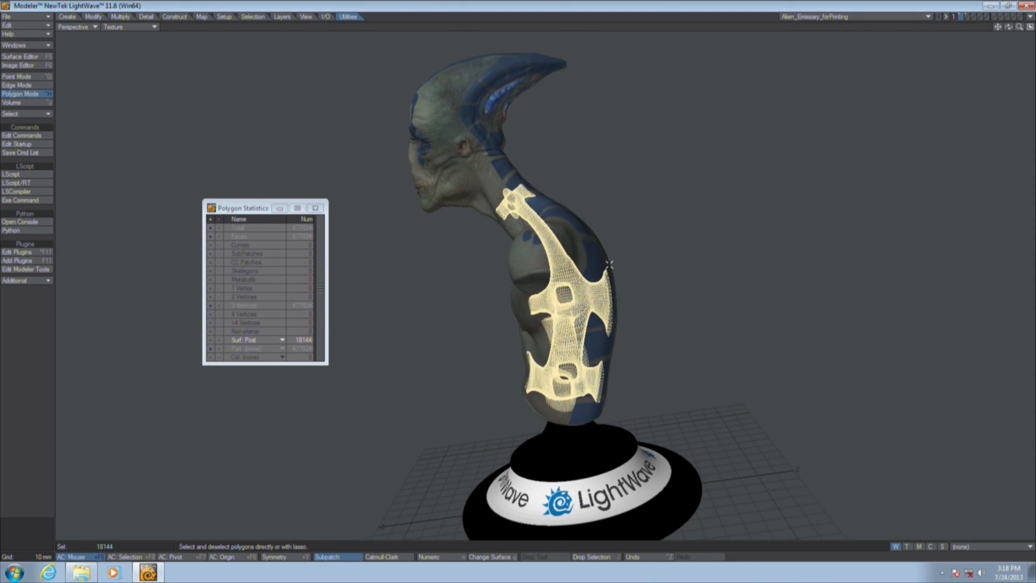
mouse_move(523, 321)
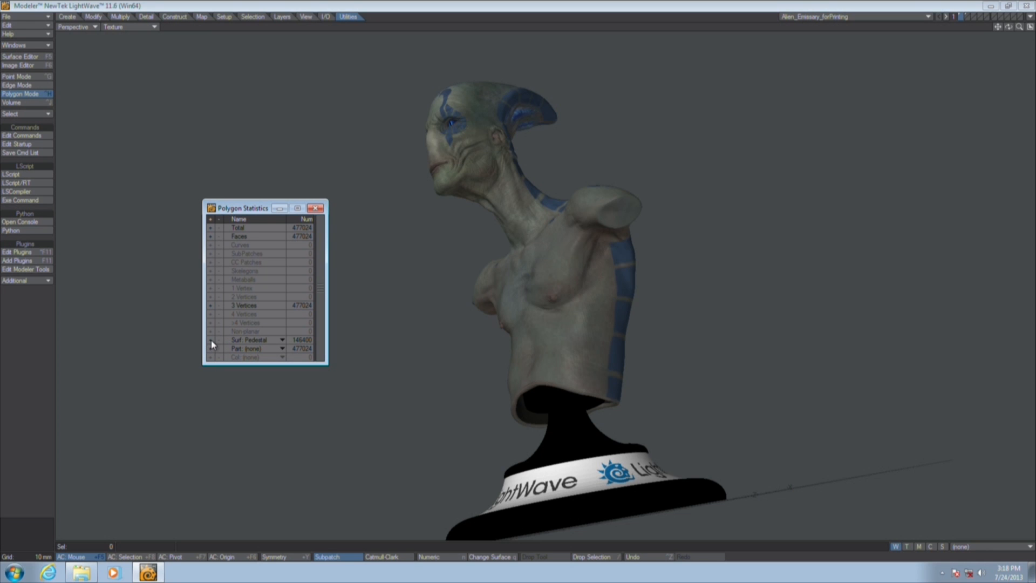
Deselect the Post polygons so statistics show the Pedestal surface at 146,400 polygons.
click(211, 340)
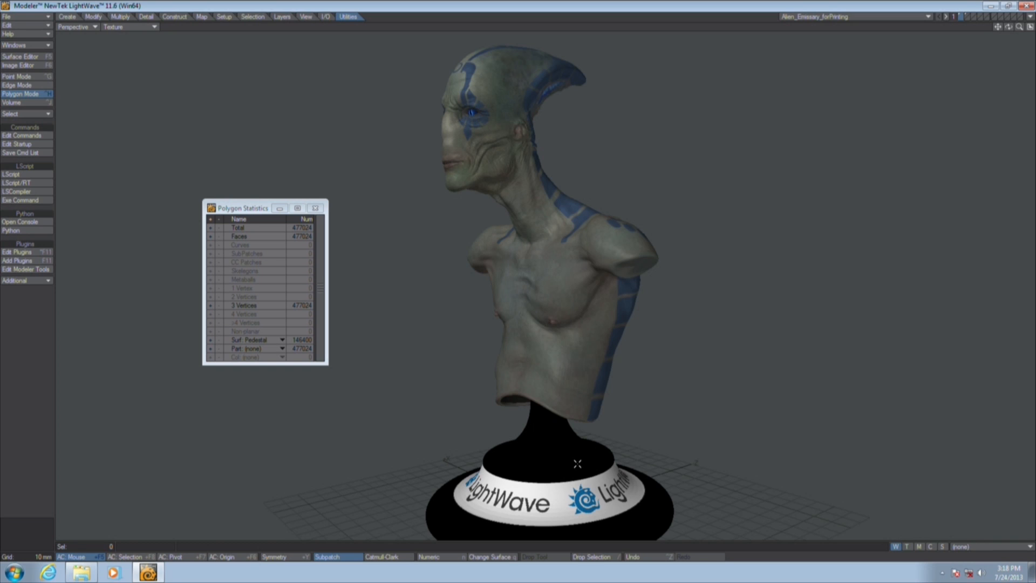
mouse_move(552, 456)
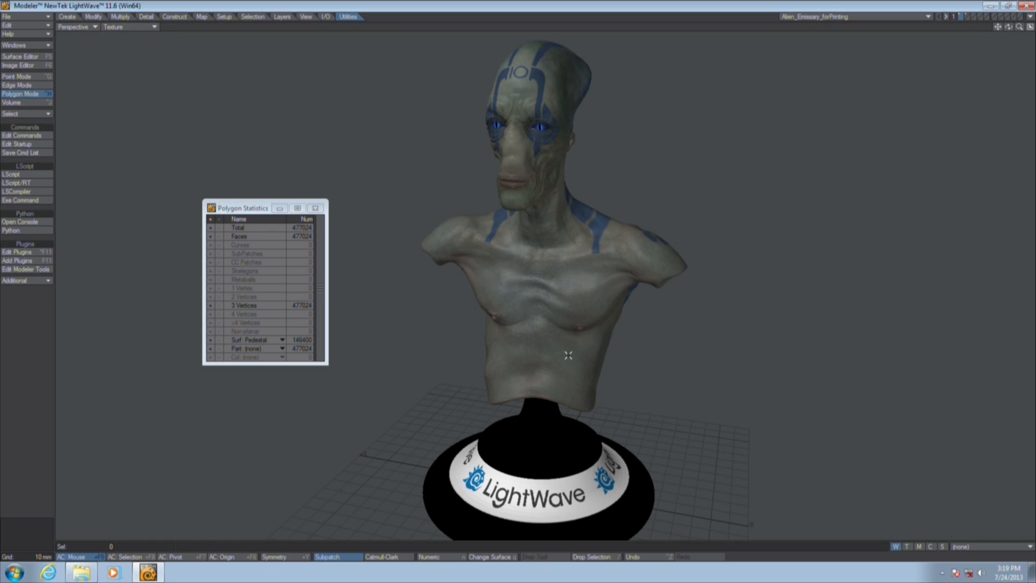
mouse_move(603, 343)
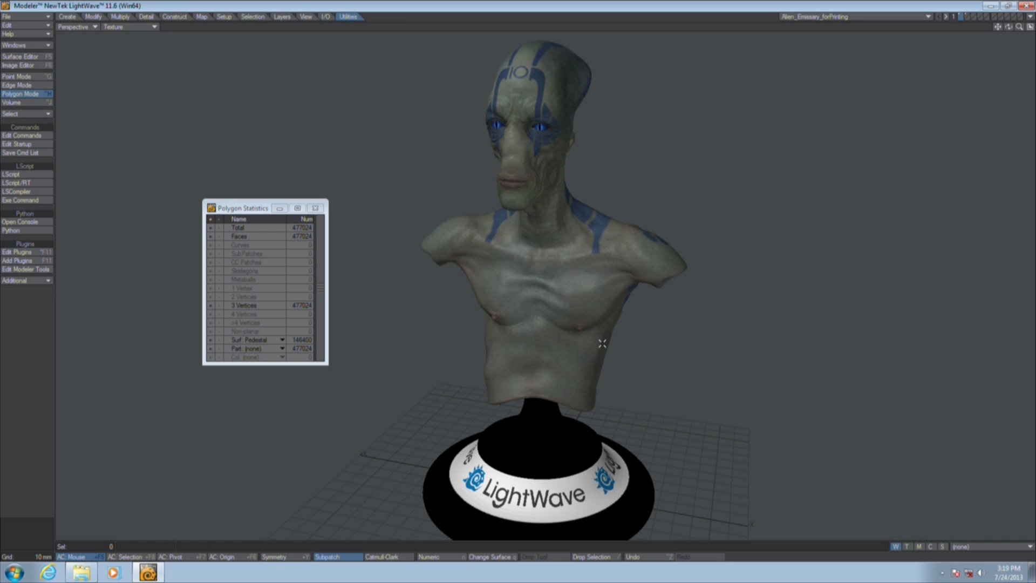
mouse_move(597, 344)
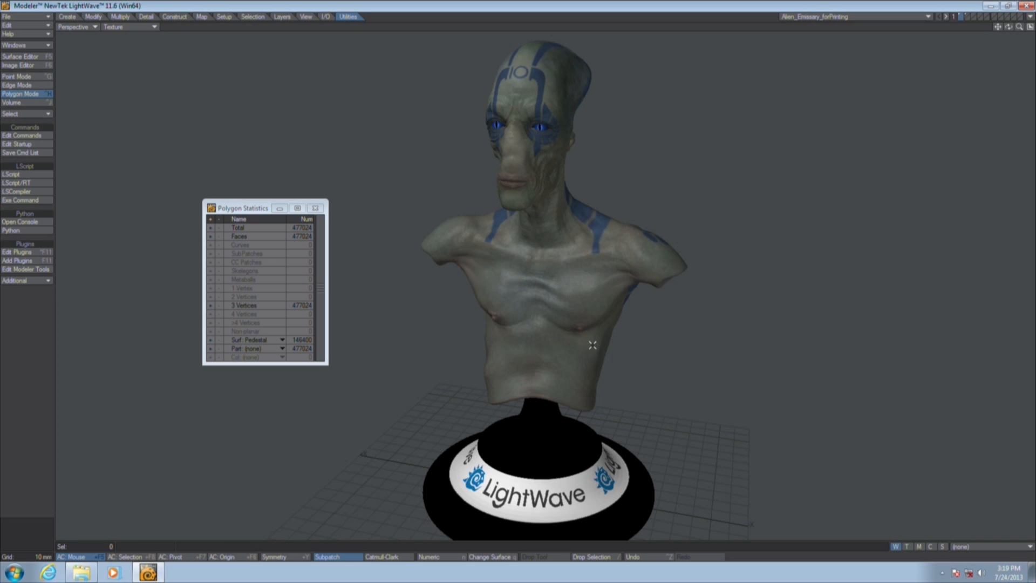
mouse_move(451, 337)
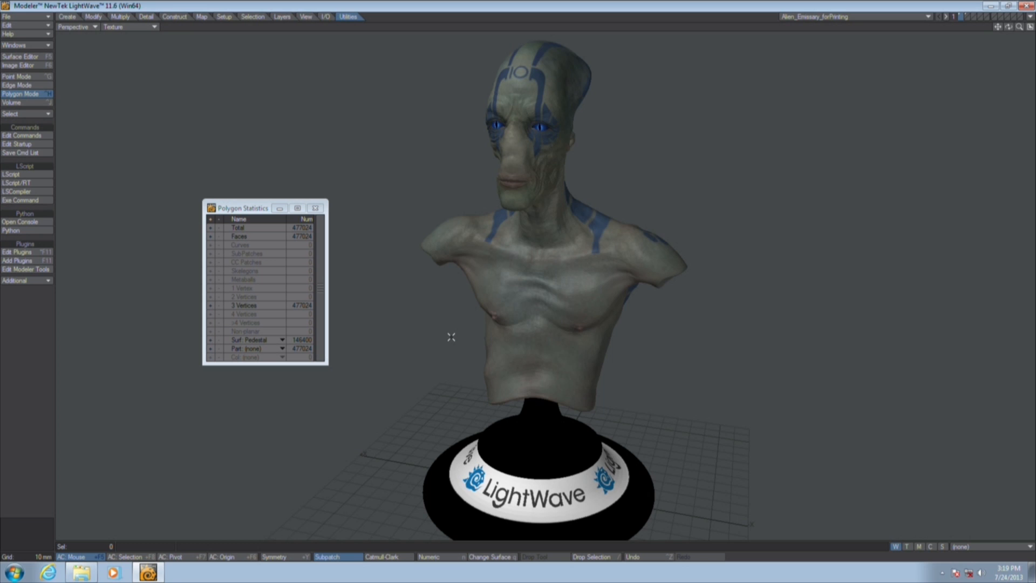
mouse_move(456, 323)
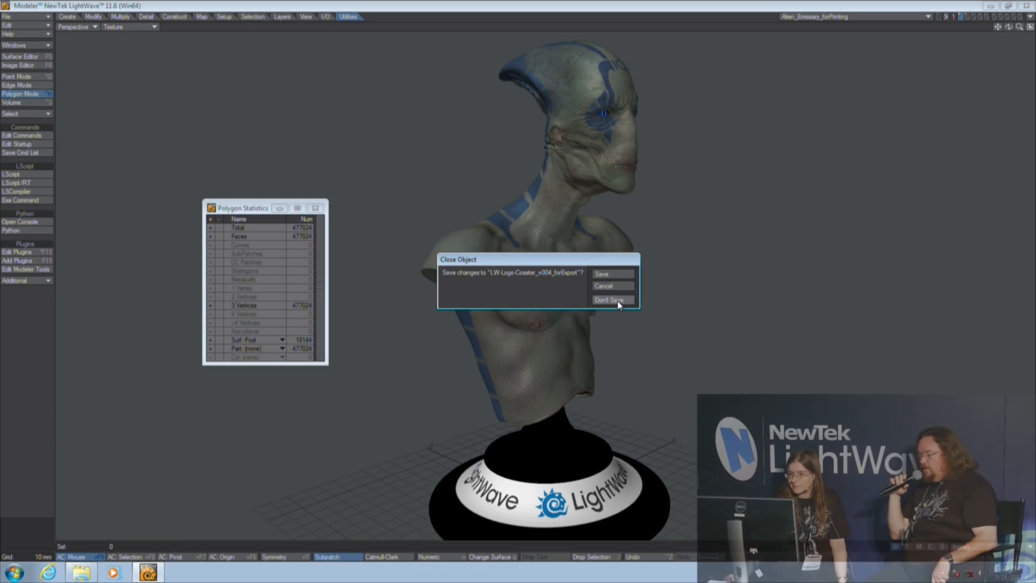
Choose Don't Save for LW-Logo-Coaster_v004_forExport so Modeler exits to the desktop.
click(611, 299)
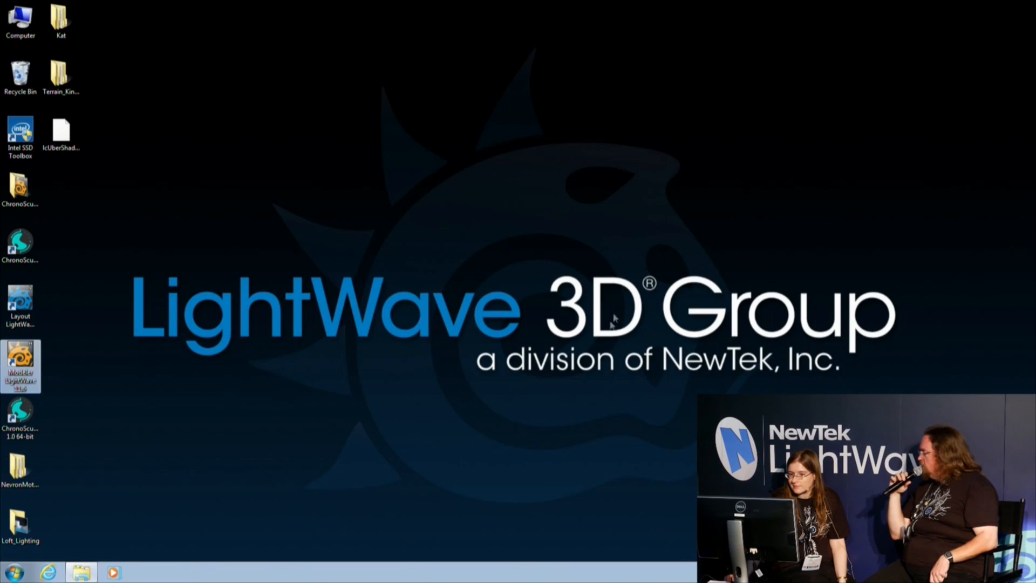
mouse_move(96, 136)
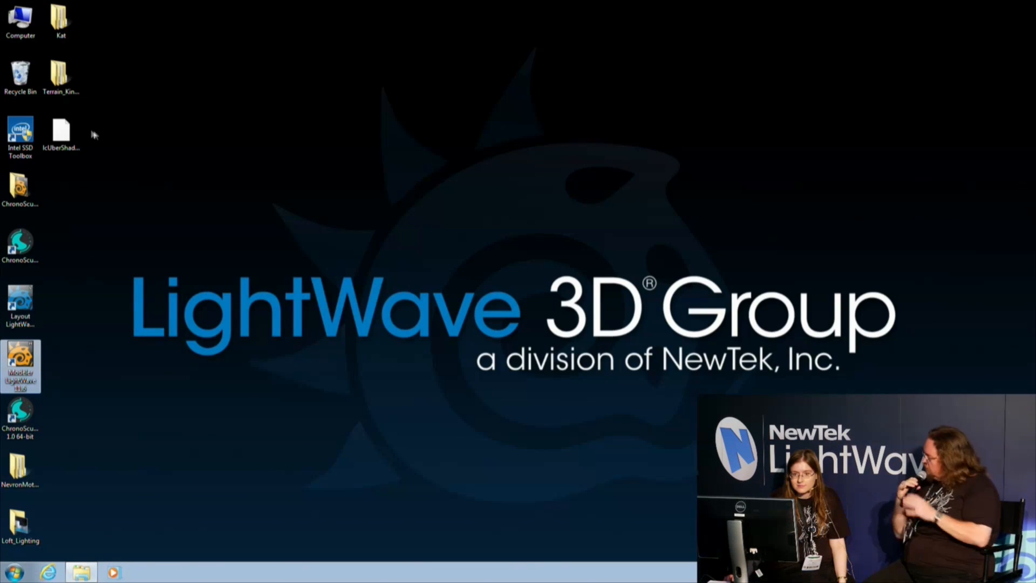